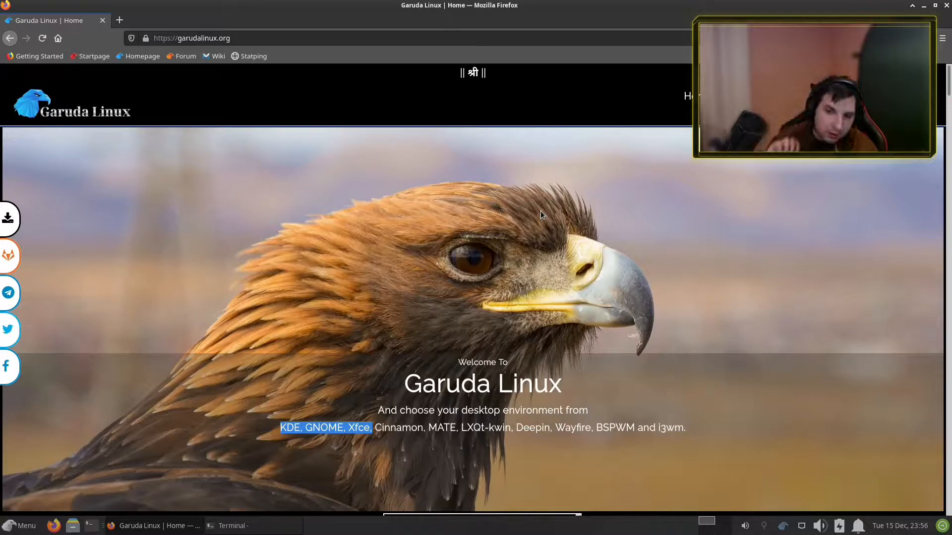
pyautogui.moveTo(170, 158)
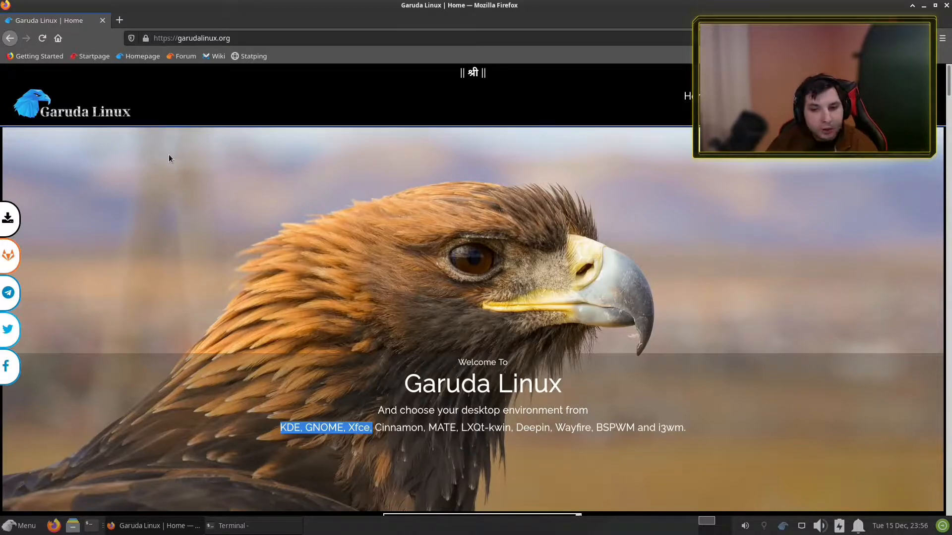
# Step: Scroll the garudalinux.org homepage past the installer, BTRFS, Pamac and Optimus sections
pyautogui.scroll(-3)
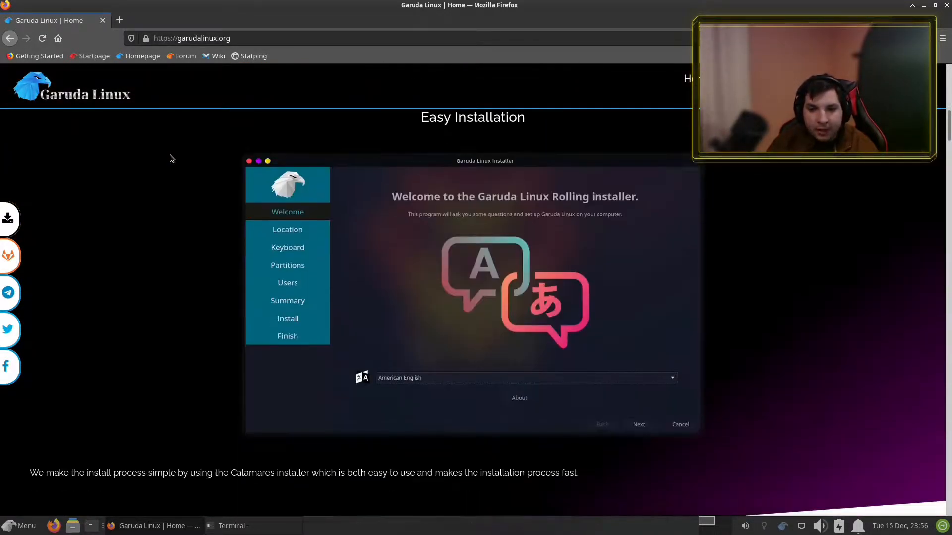
pyautogui.scroll(-3)
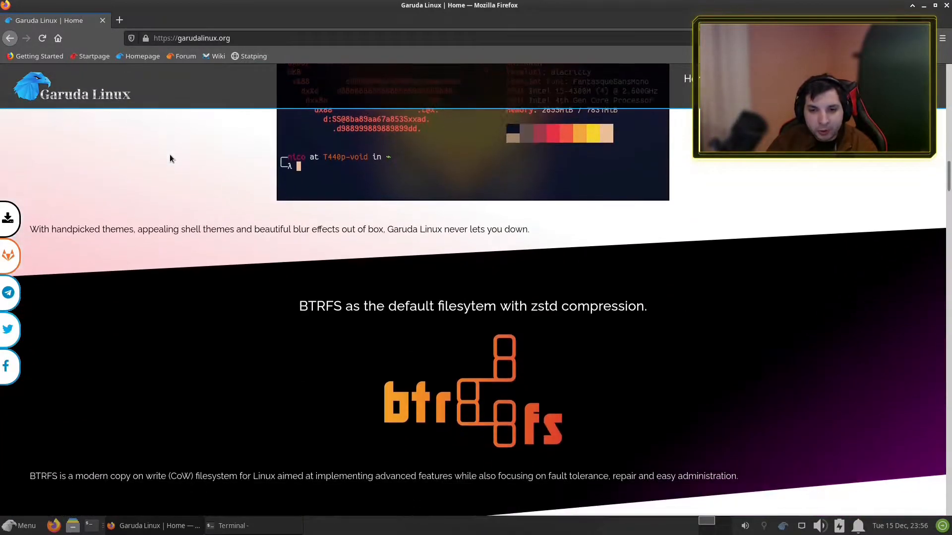
pyautogui.scroll(-3)
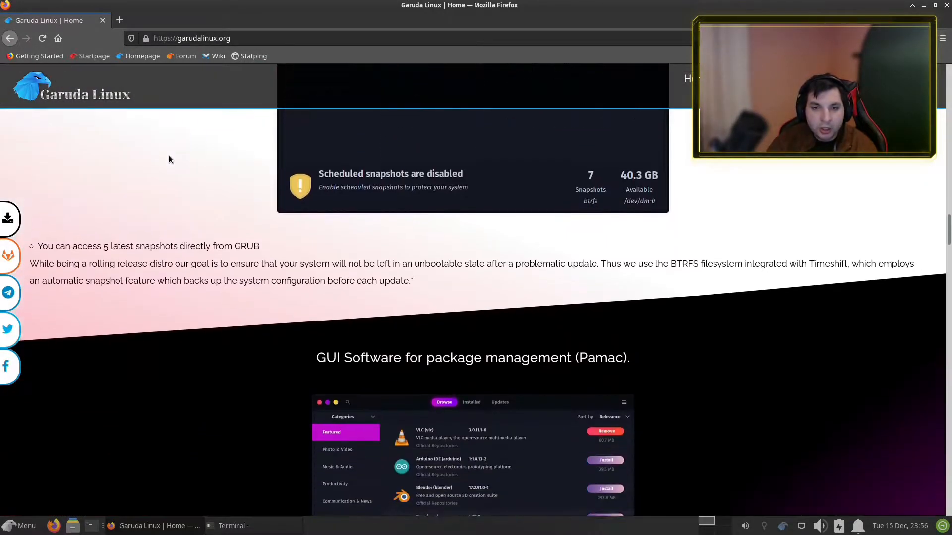
pyautogui.scroll(-3)
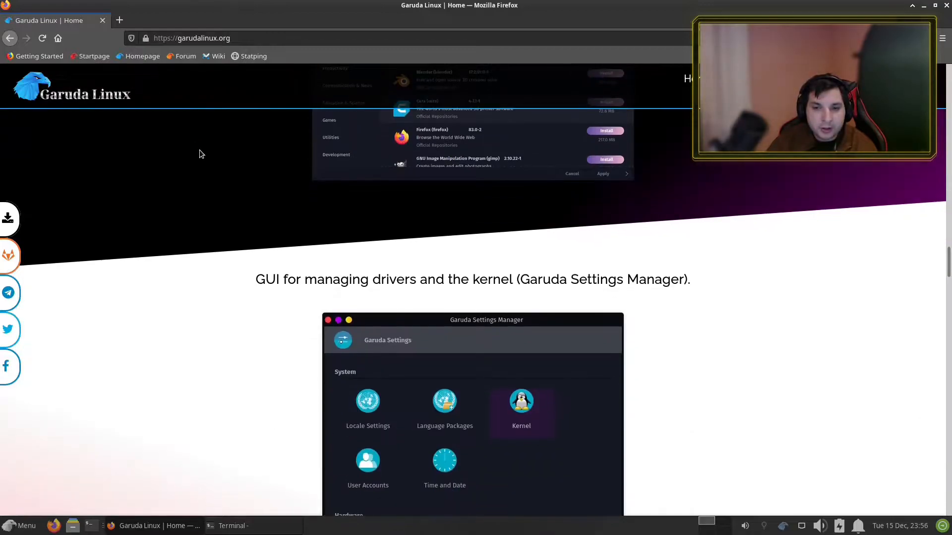
pyautogui.scroll(-3)
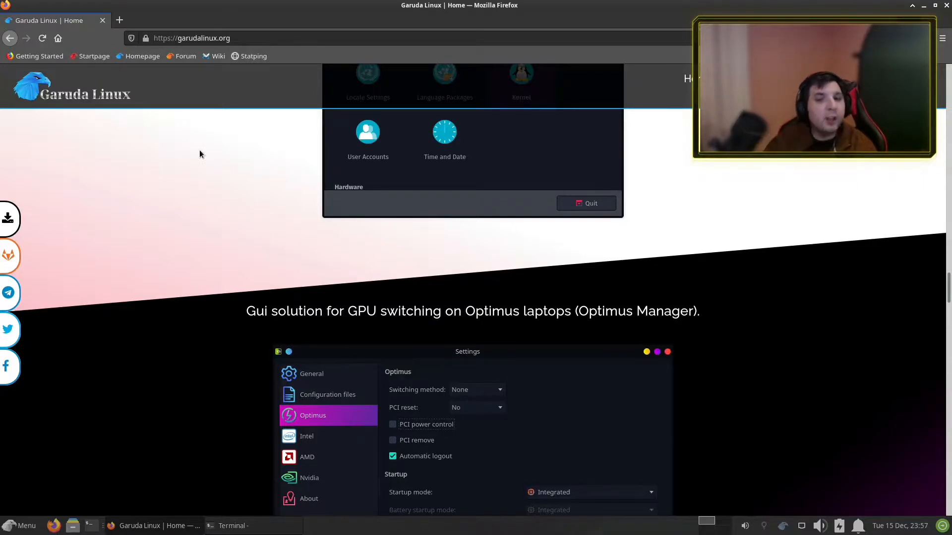
pyautogui.scroll(-3)
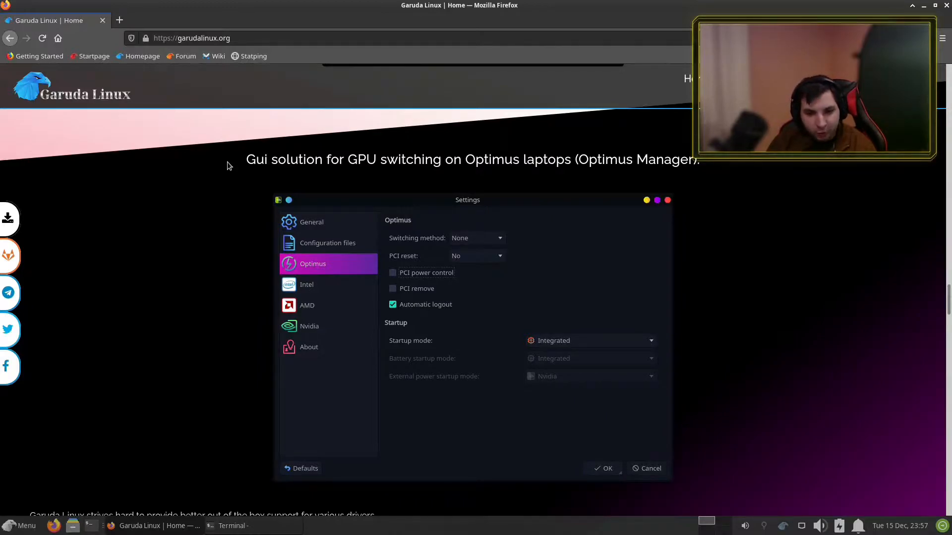
pyautogui.moveTo(412, 150)
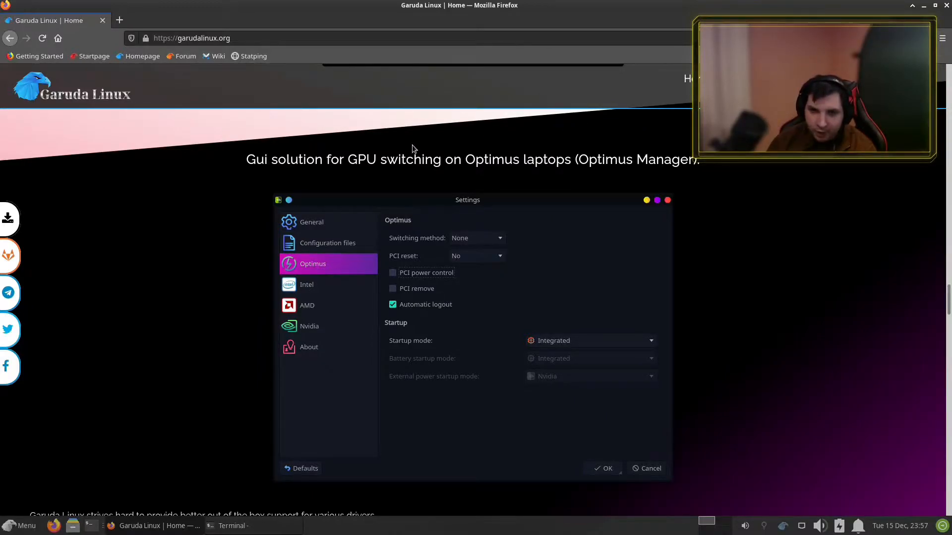
pyautogui.moveTo(552, 242)
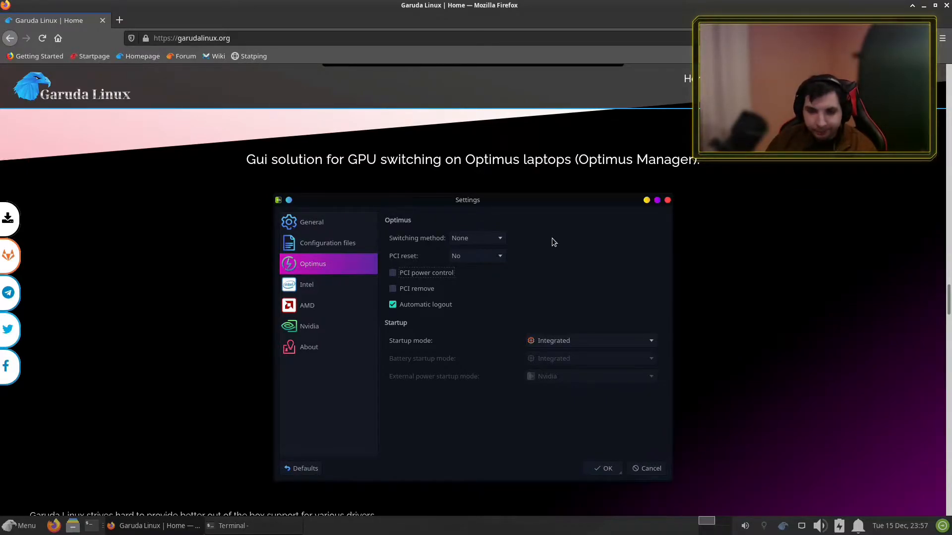
pyautogui.moveTo(516, 273)
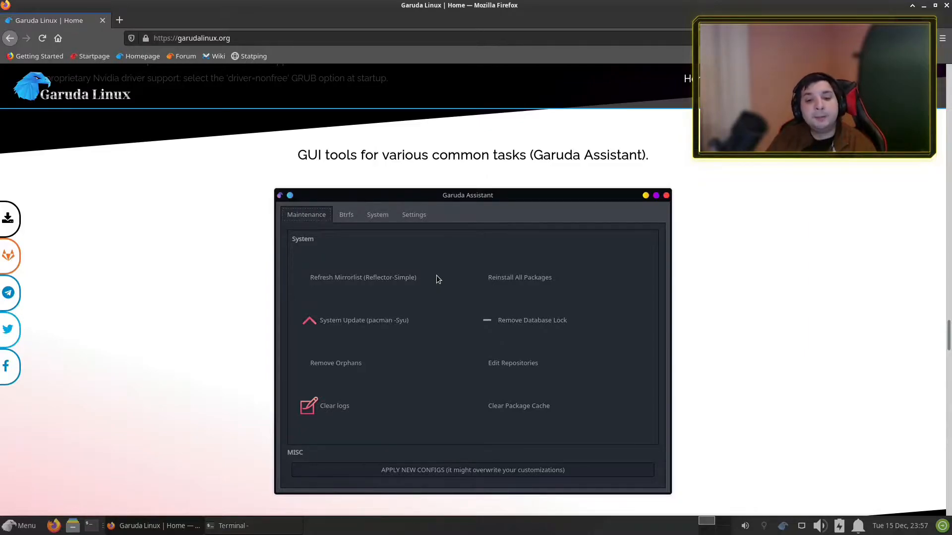
# Step: Scroll down to the Garuda Gamer section showing launchers, WINE and tools
pyautogui.scroll(-3)
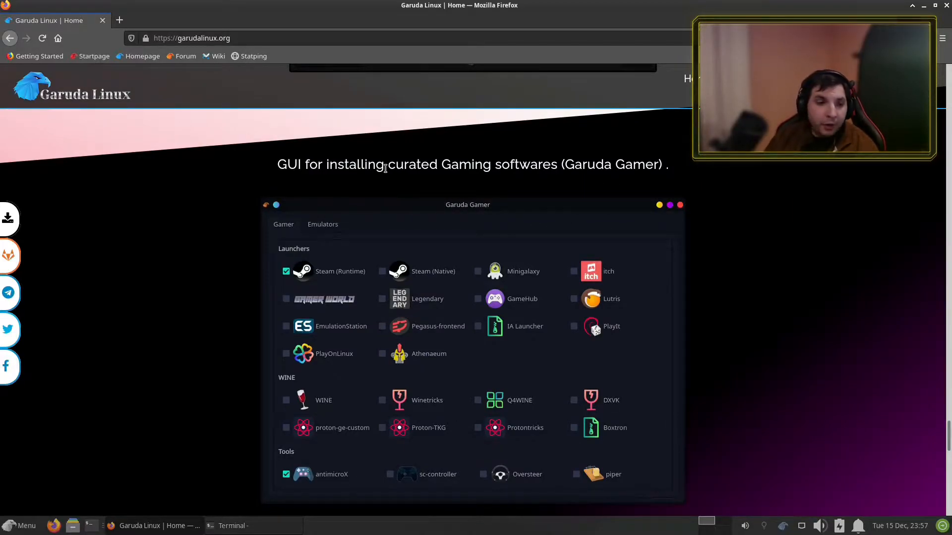
pyautogui.moveTo(378, 185)
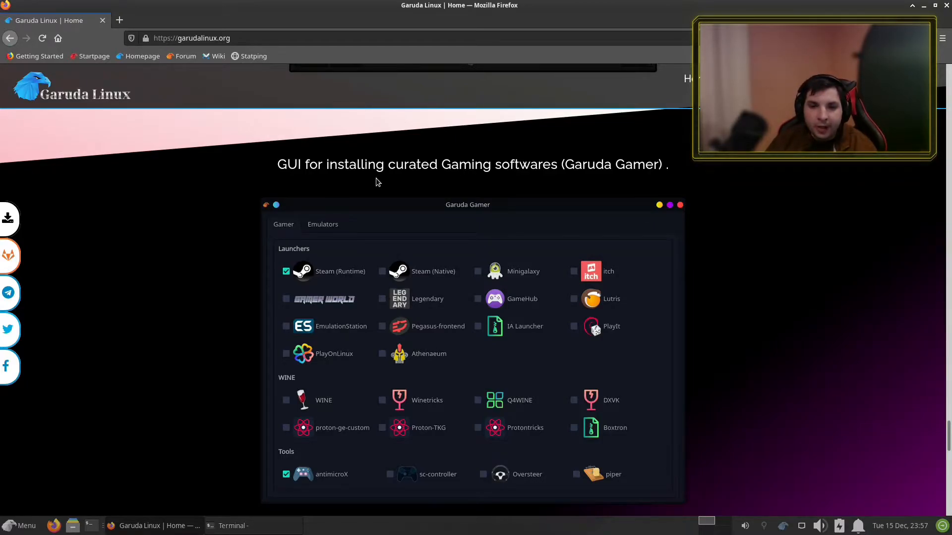
pyautogui.moveTo(538, 403)
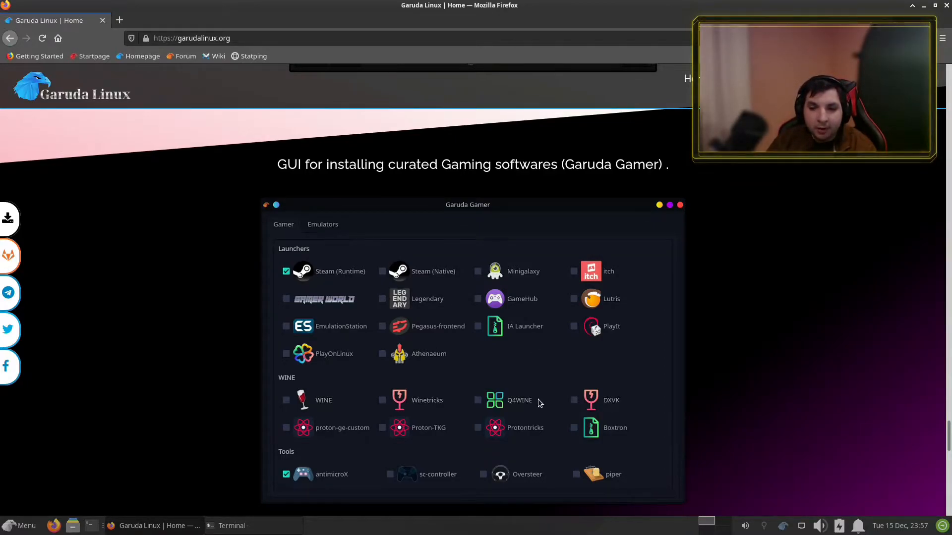
pyautogui.moveTo(474, 374)
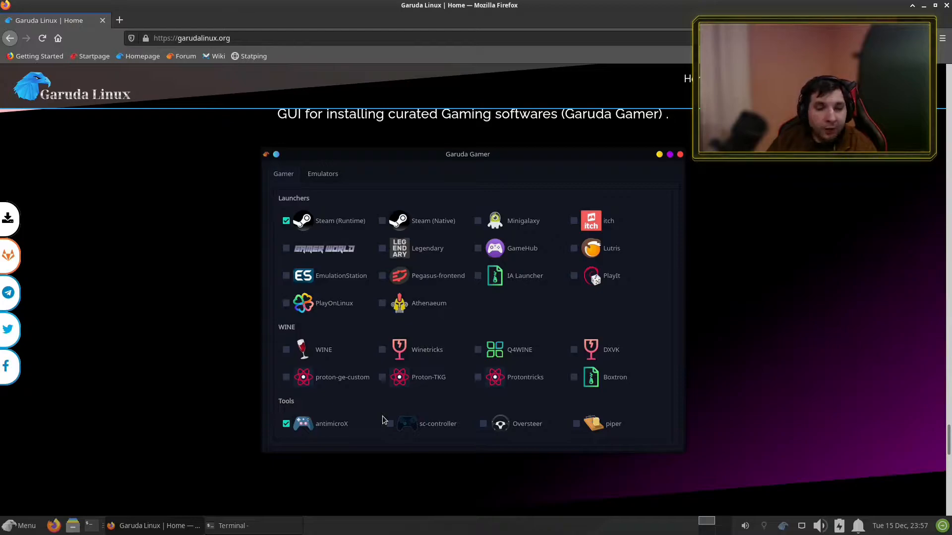
pyautogui.moveTo(635, 391)
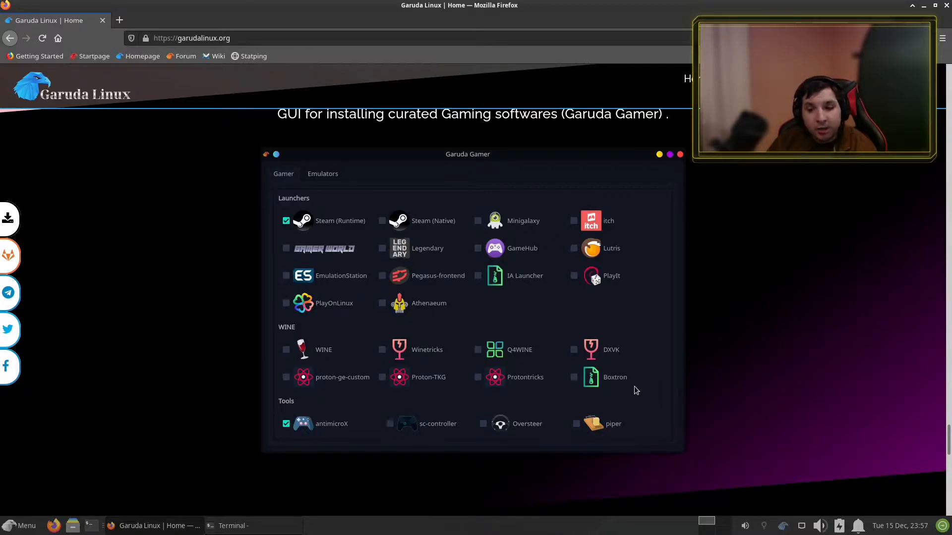
pyautogui.moveTo(601, 351)
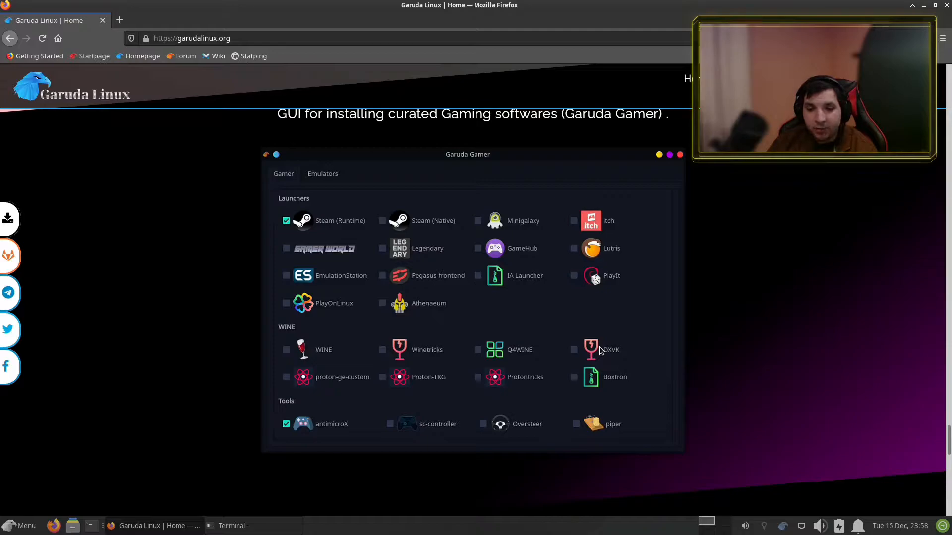
# Step: Scroll past Focus on Performance, Ease of use and Always Free sections to the footer
pyautogui.scroll(-3)
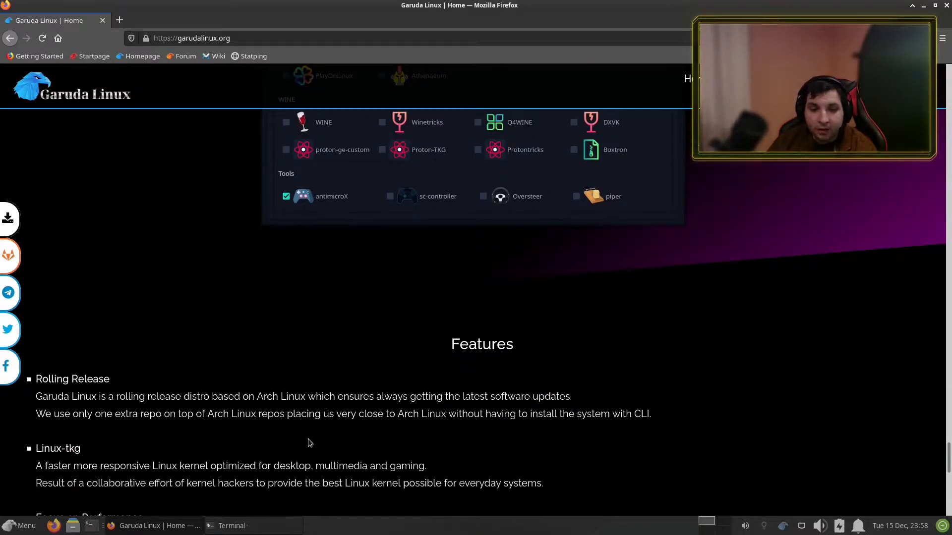
pyautogui.moveTo(95, 429)
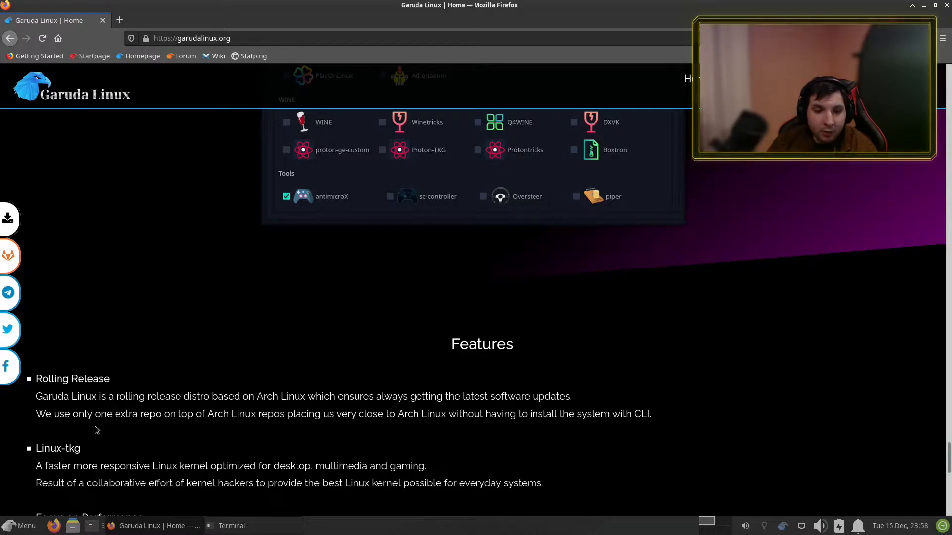
pyautogui.moveTo(109, 438)
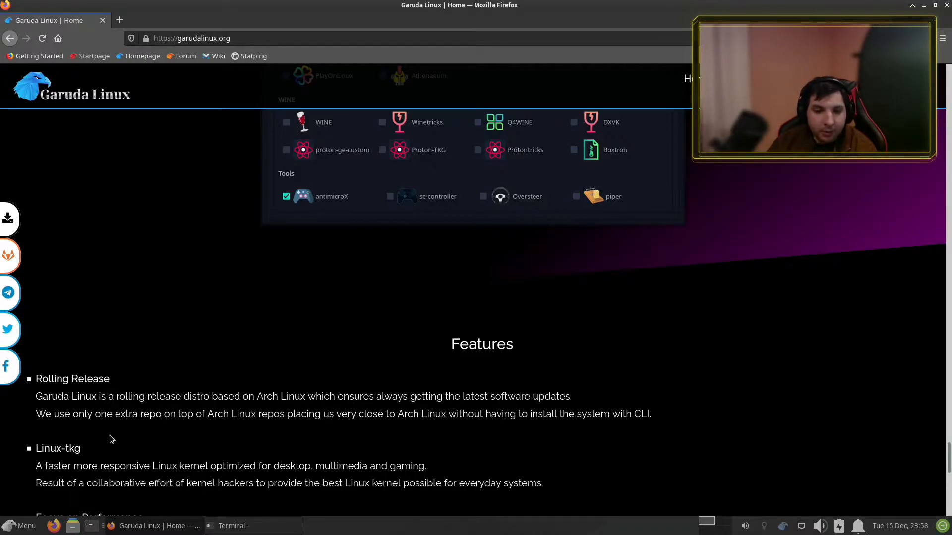
pyautogui.moveTo(42, 441)
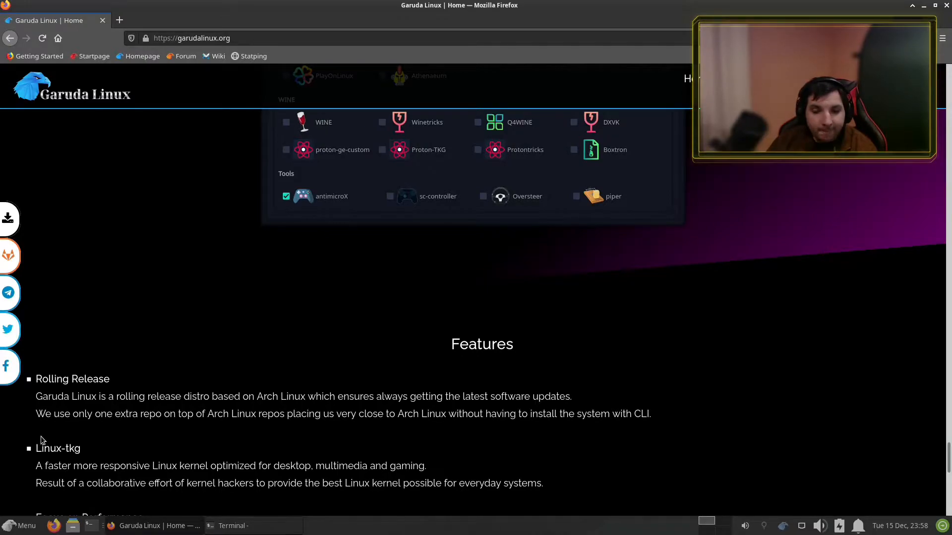
pyautogui.scroll(-3)
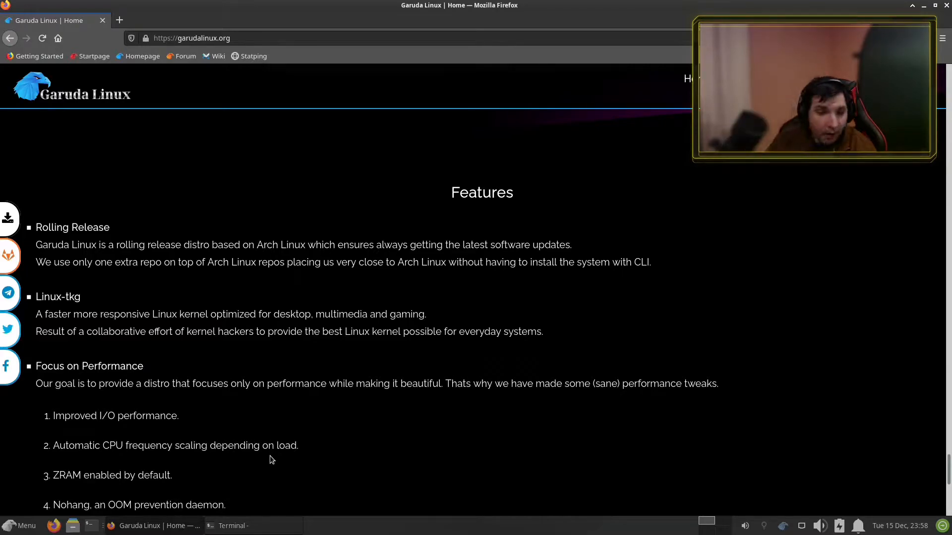
pyautogui.moveTo(298, 350)
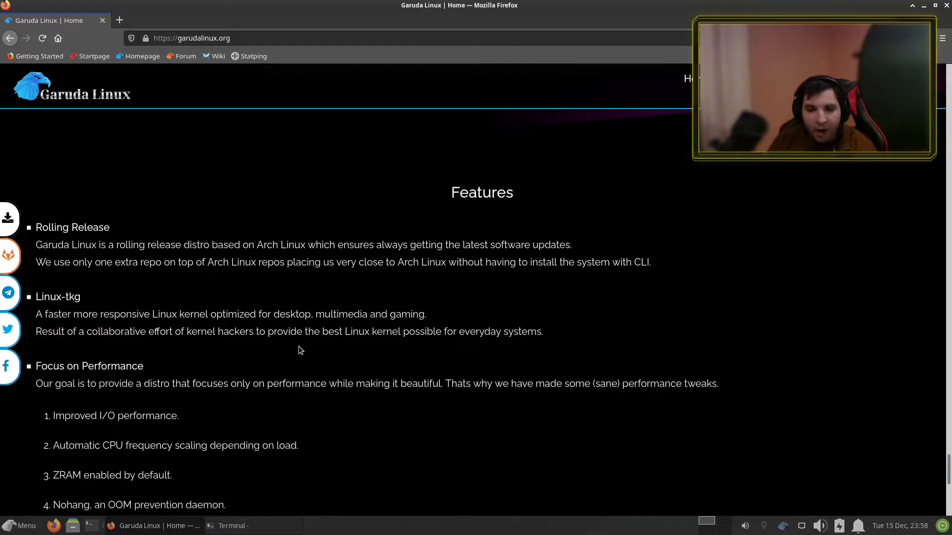
pyautogui.scroll(-3)
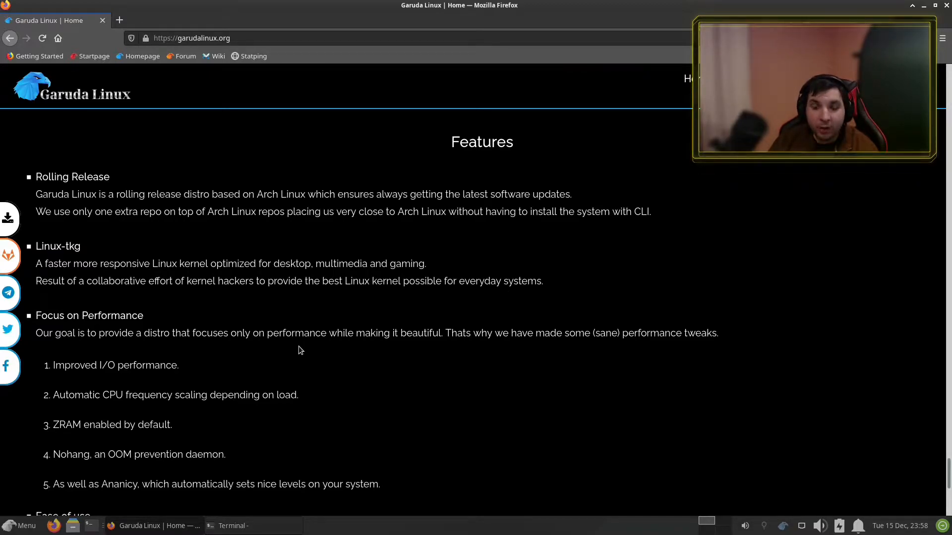
pyautogui.scroll(-3)
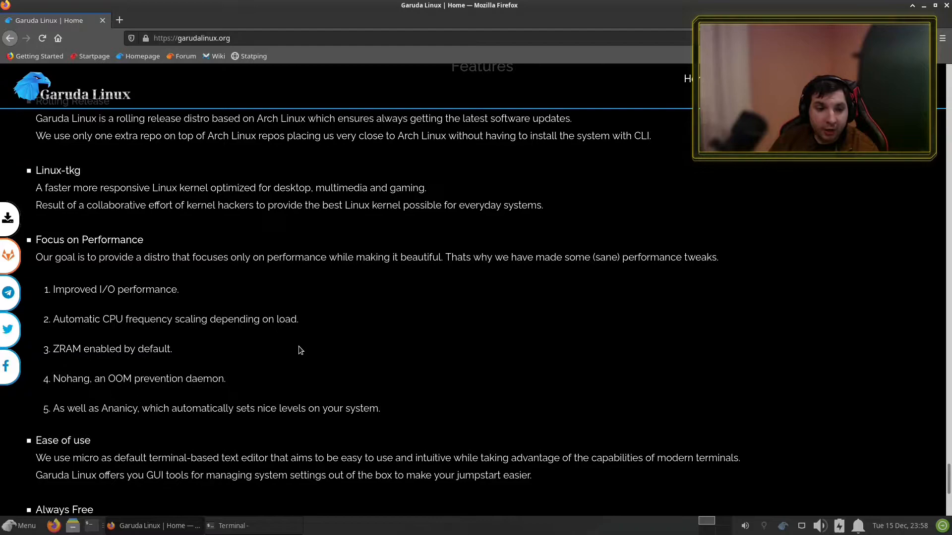
pyautogui.scroll(-3)
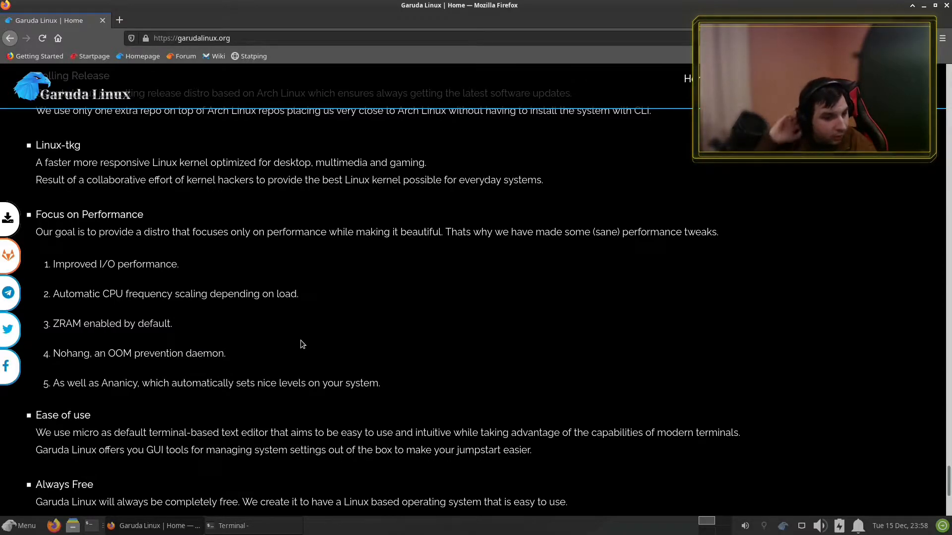
pyautogui.scroll(-3)
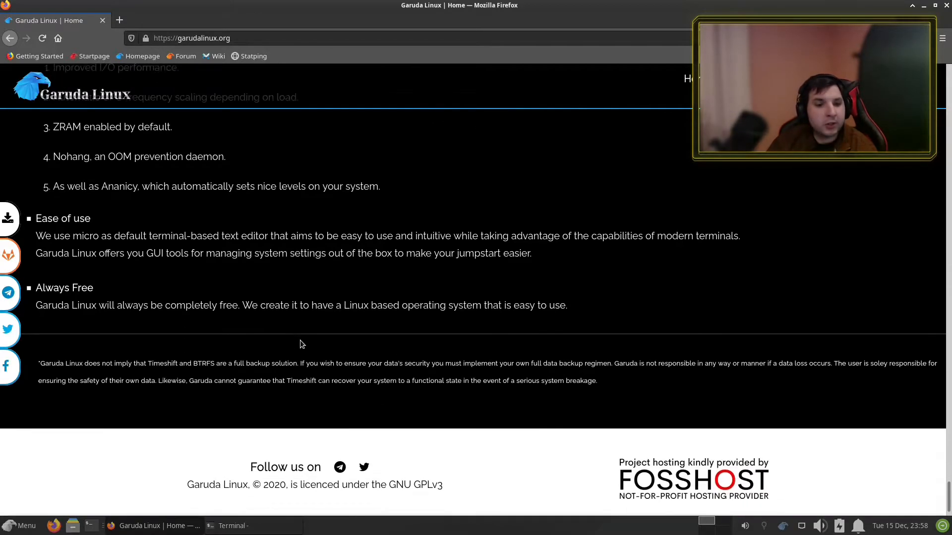
pyautogui.scroll(-3)
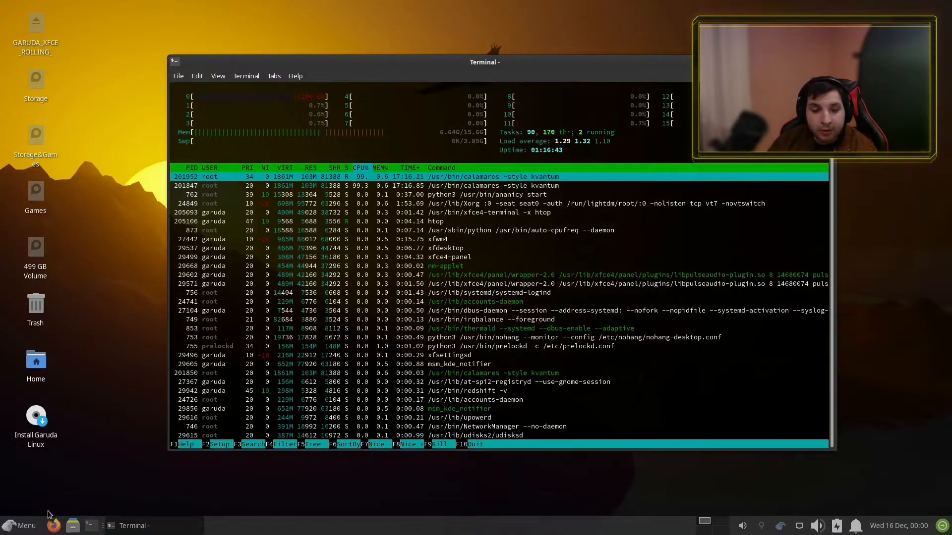
# Step: Launch Garuda Gamer from the menu's System category and maximize its window
pyautogui.click(21, 525)
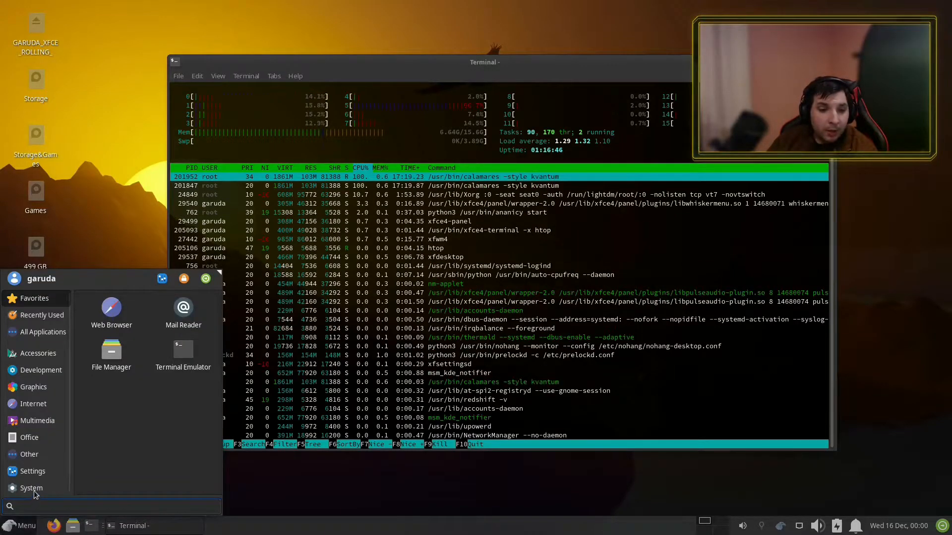
pyautogui.click(31, 487)
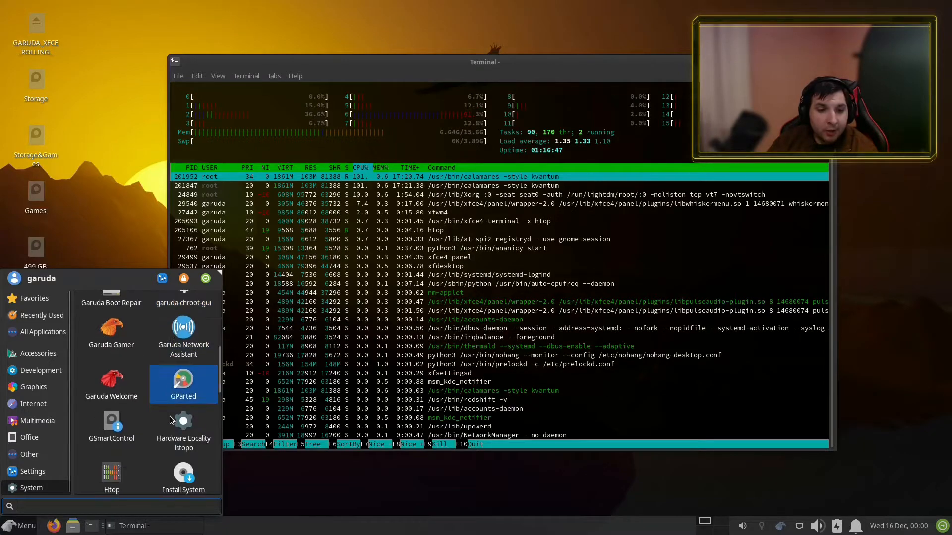
pyautogui.scroll(-3)
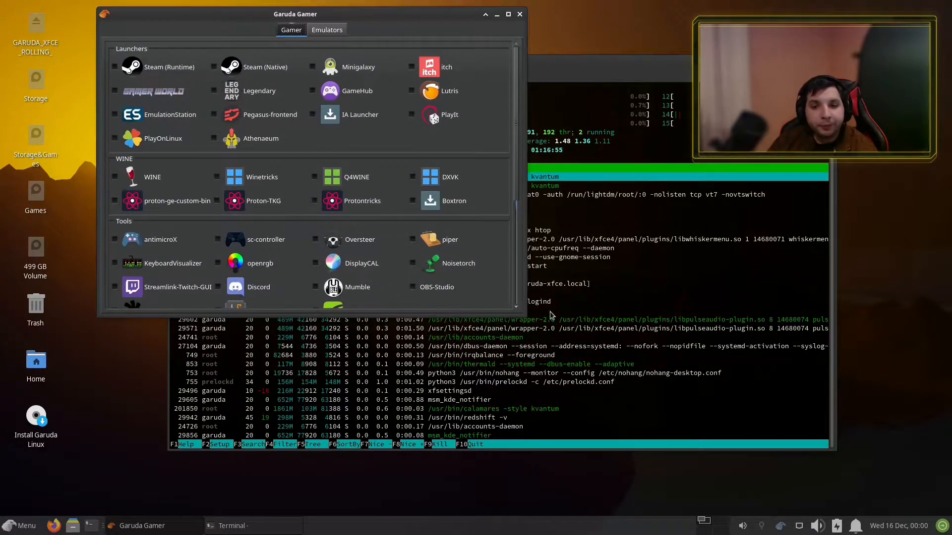
pyautogui.click(508, 14)
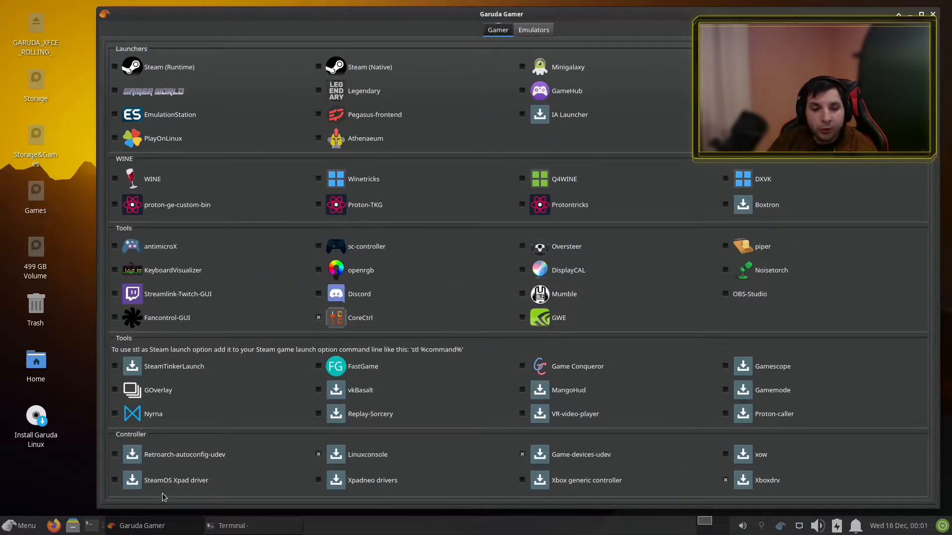
pyautogui.moveTo(666, 291)
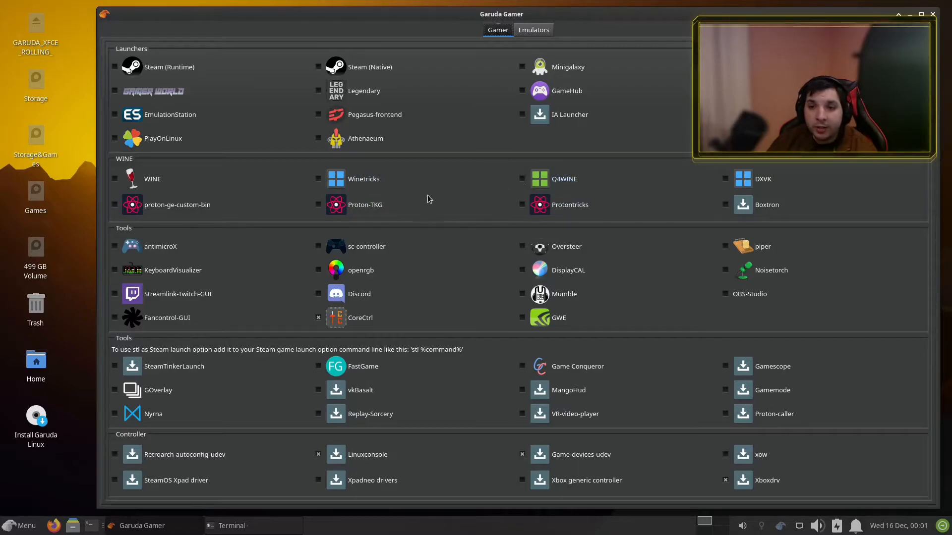
pyautogui.moveTo(408, 345)
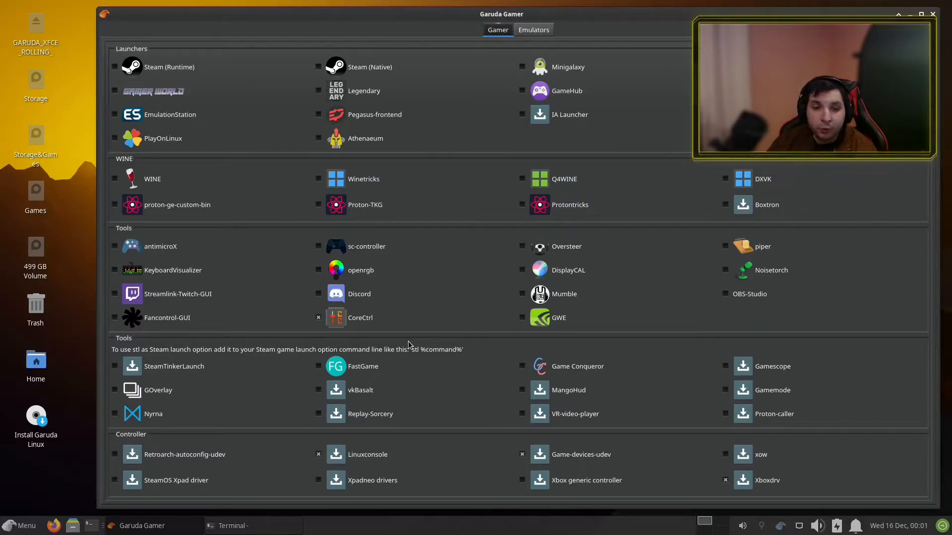
pyautogui.moveTo(138, 455)
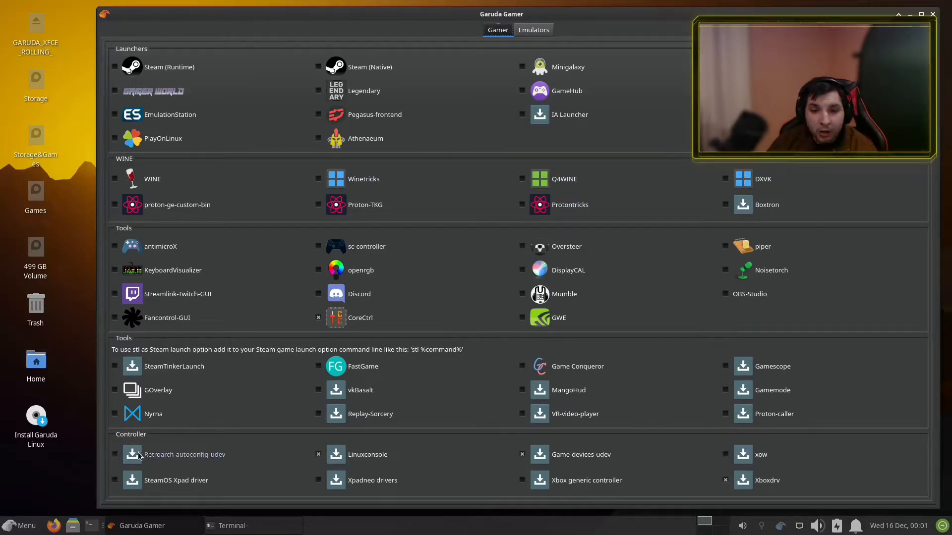
pyautogui.moveTo(238, 499)
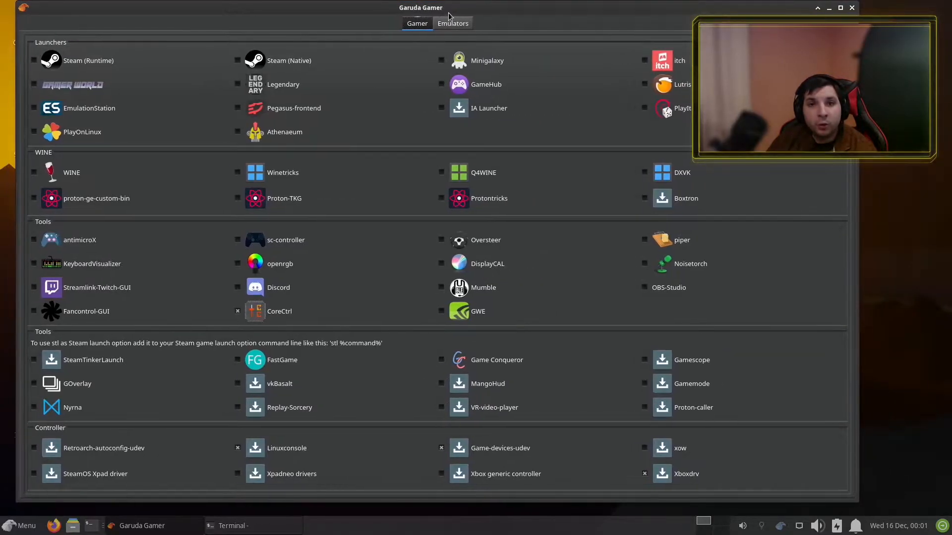
pyautogui.click(452, 24)
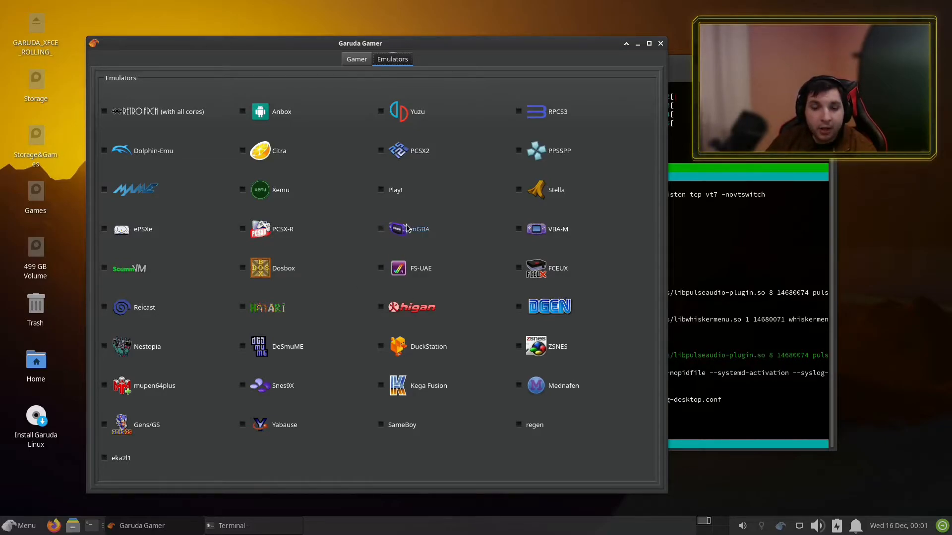
pyautogui.moveTo(361, 254)
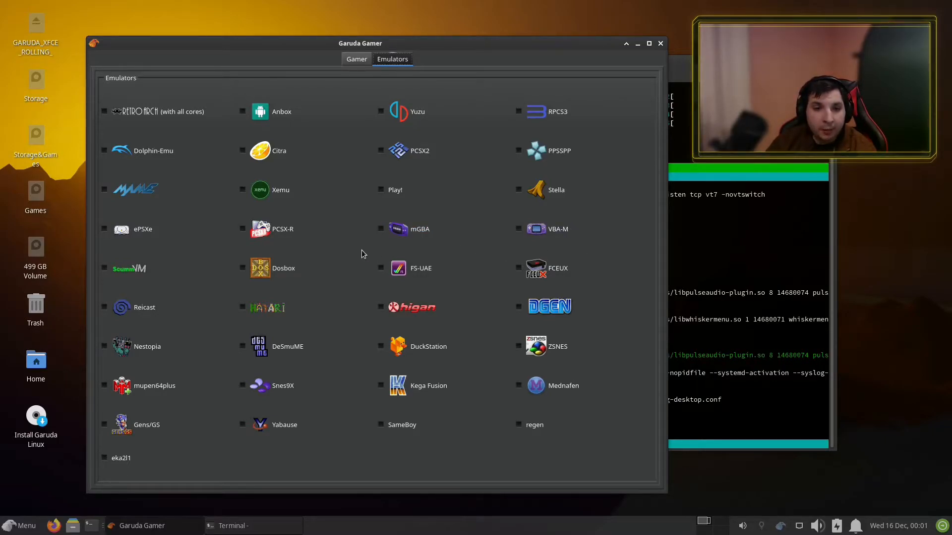
pyautogui.moveTo(121, 308)
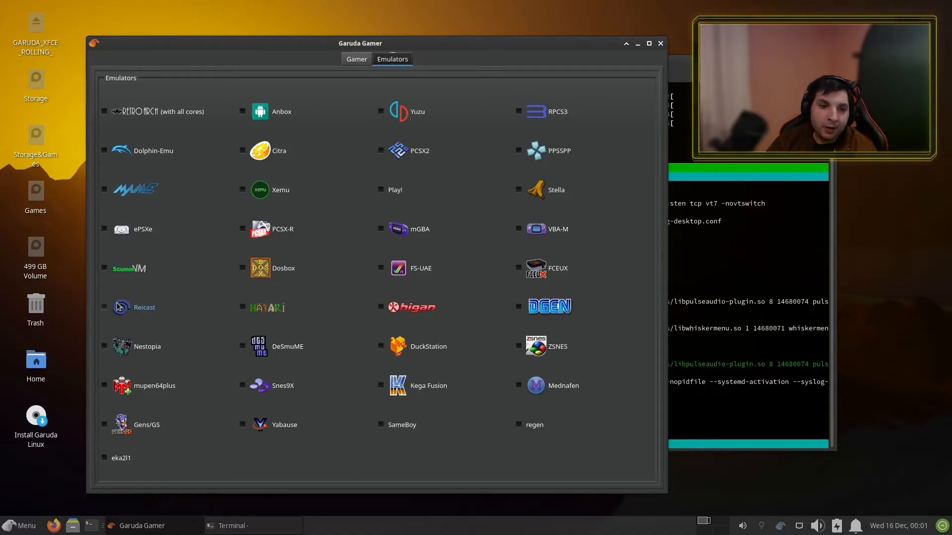
pyautogui.moveTo(370, 262)
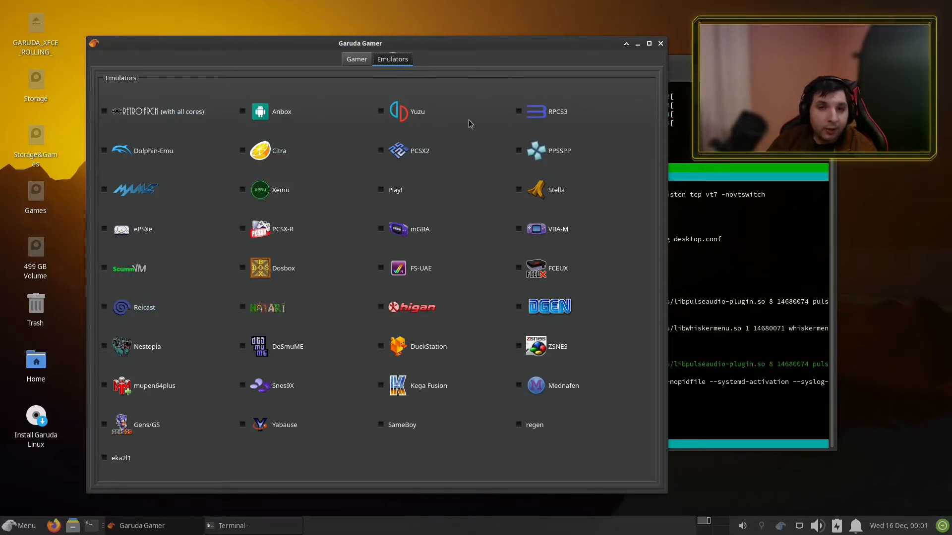
pyautogui.moveTo(484, 165)
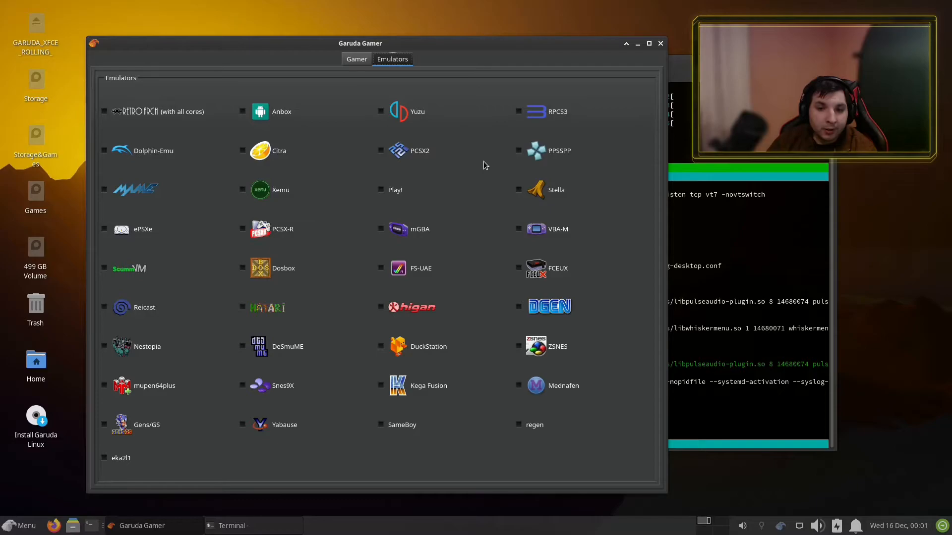
pyautogui.moveTo(330, 261)
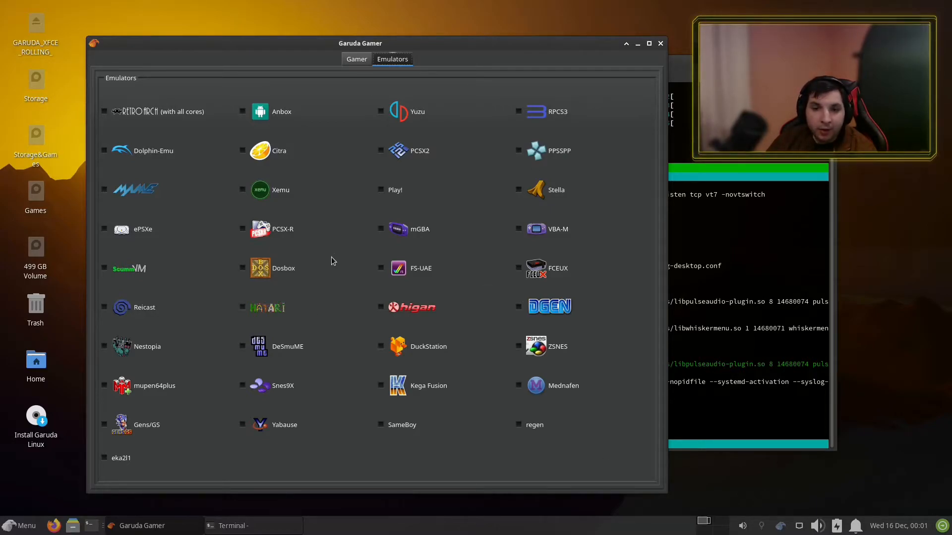
pyautogui.moveTo(593, 93)
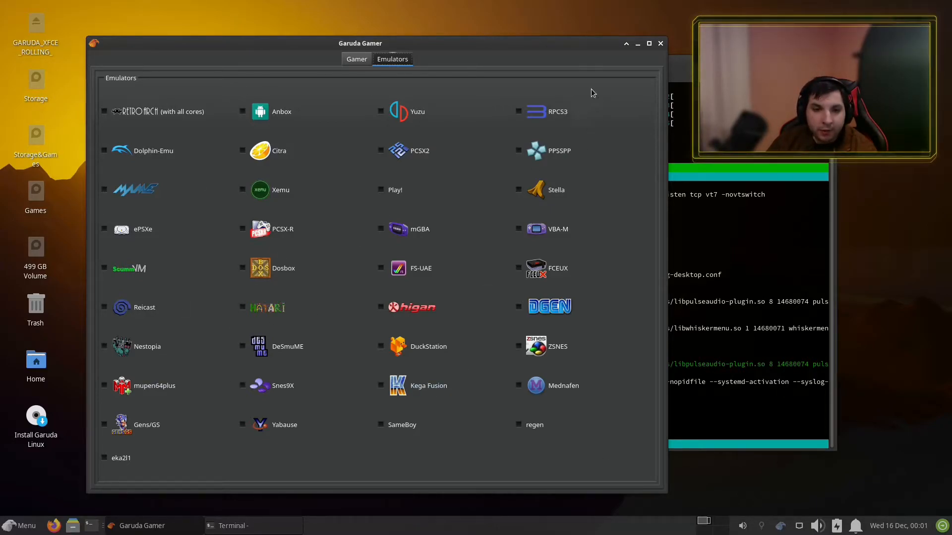
pyautogui.click(357, 59)
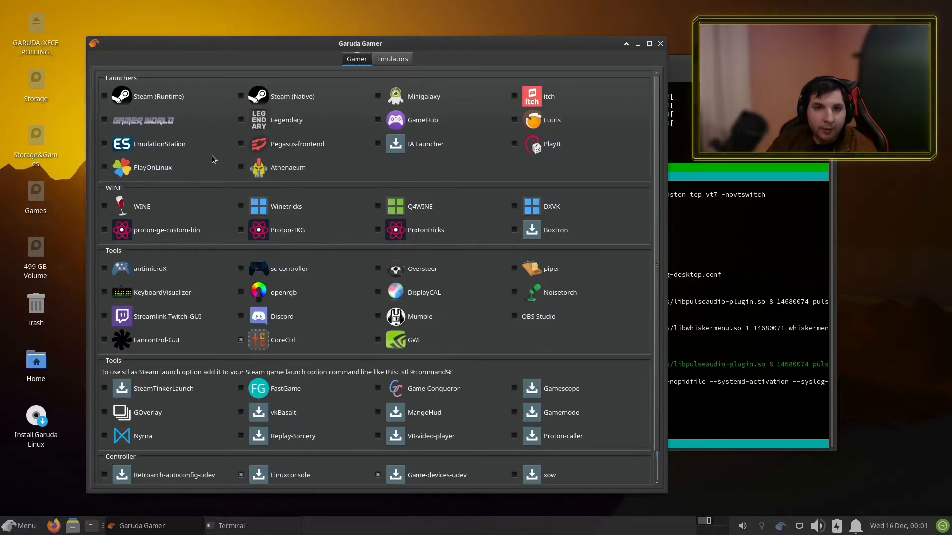
pyautogui.moveTo(458, 364)
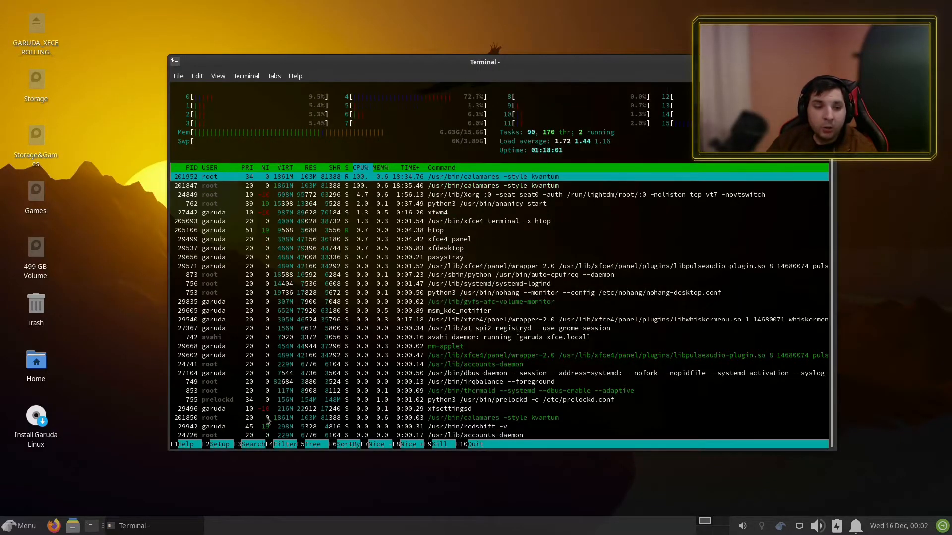
# Step: Open the Whisker application menu from the panel
pyautogui.click(20, 526)
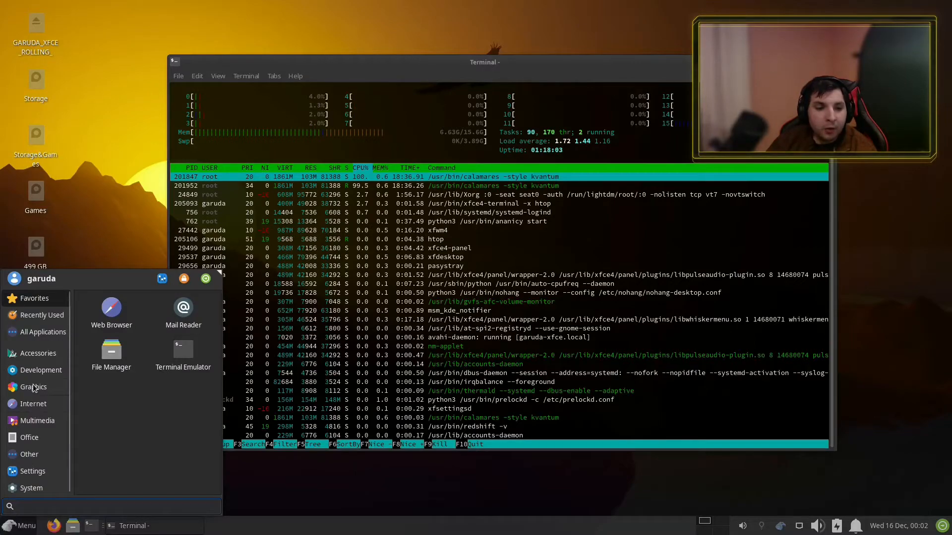
# Step: Browse the Office, Other and Settings categories, then launch Add/Remove Software
pyautogui.click(29, 437)
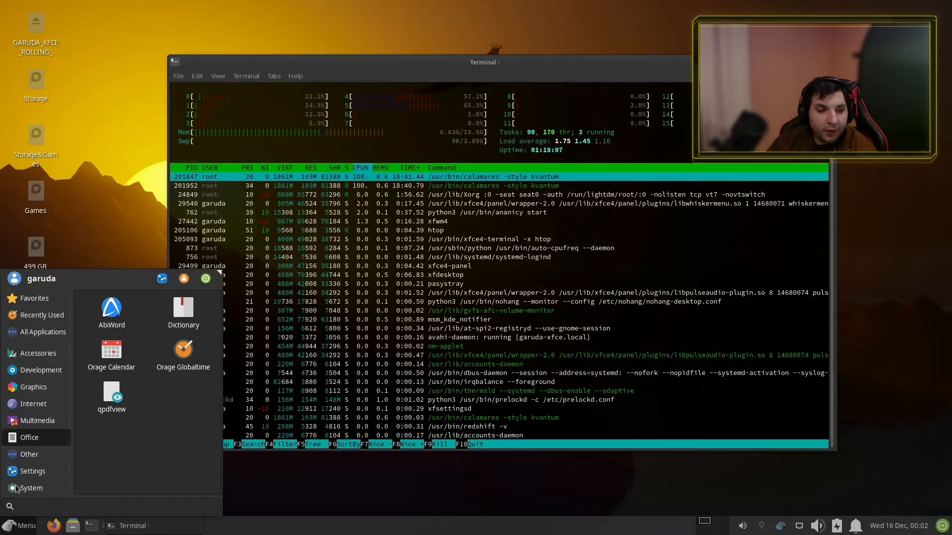
pyautogui.click(29, 454)
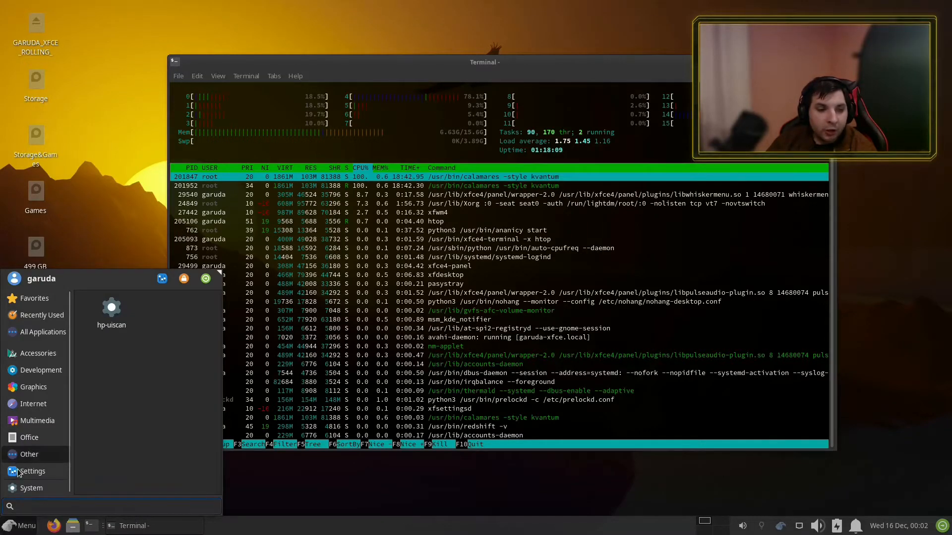
pyautogui.click(32, 471)
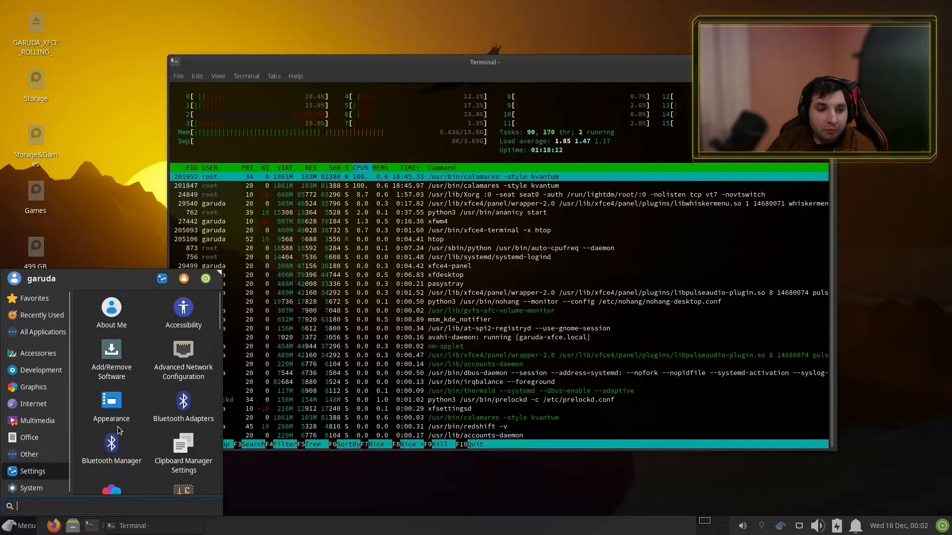
pyautogui.click(111, 357)
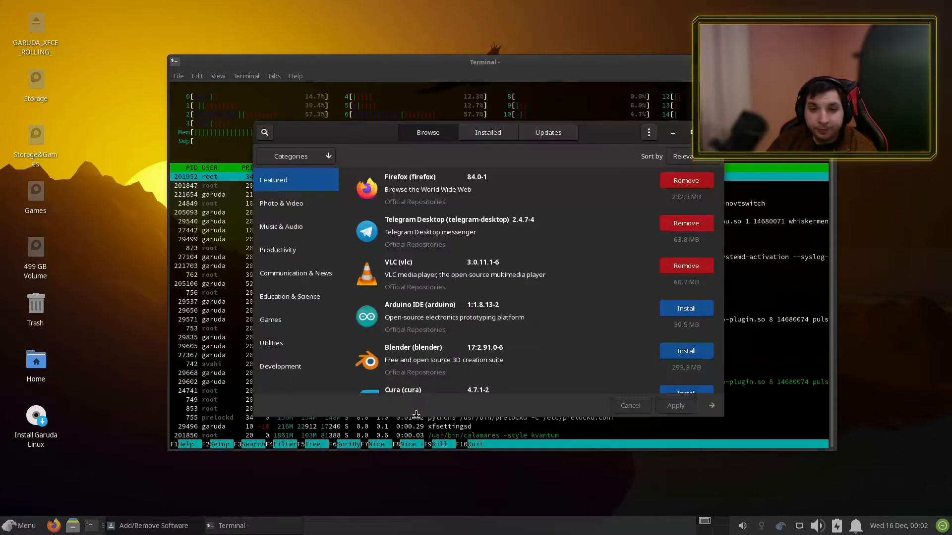
pyautogui.moveTo(565, 339)
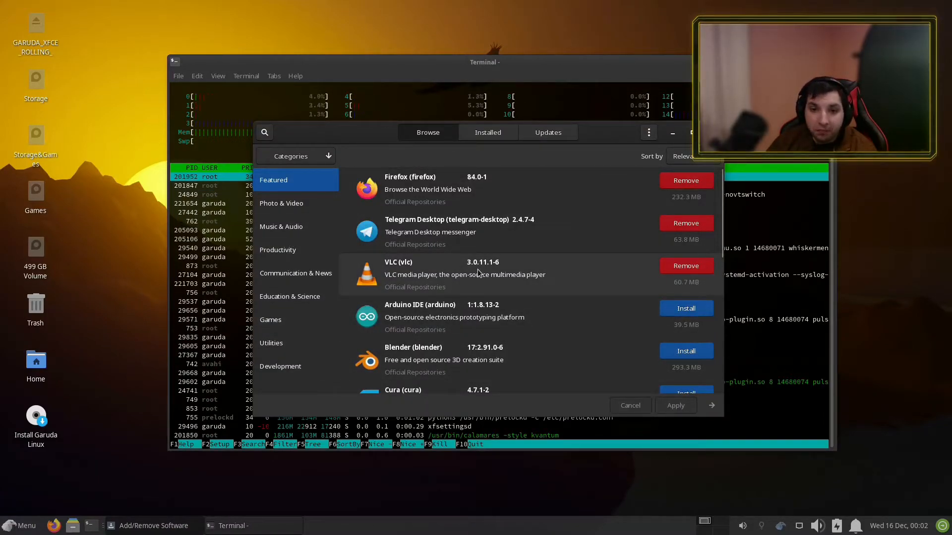
# Step: Scroll the Pamac Featured apps list past Blender and GIMP
pyautogui.scroll(-3)
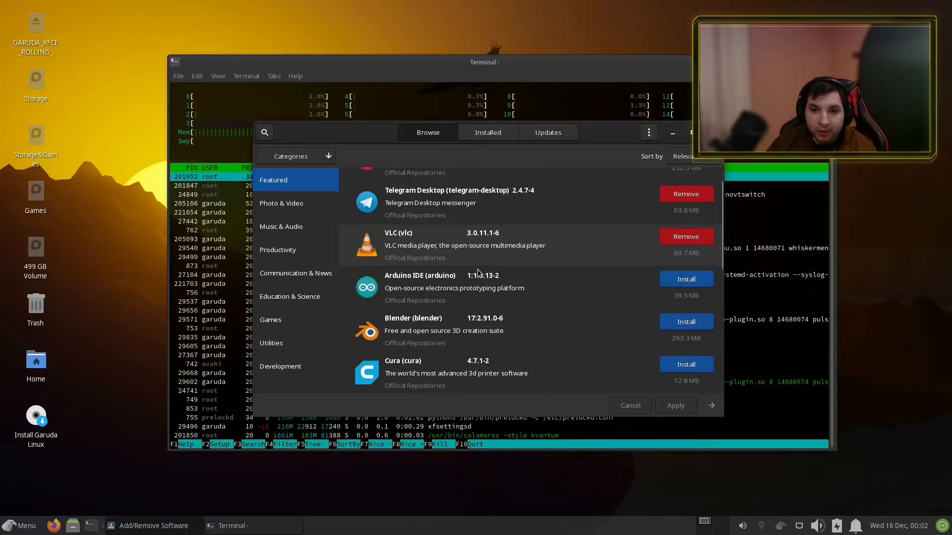
pyautogui.scroll(-3)
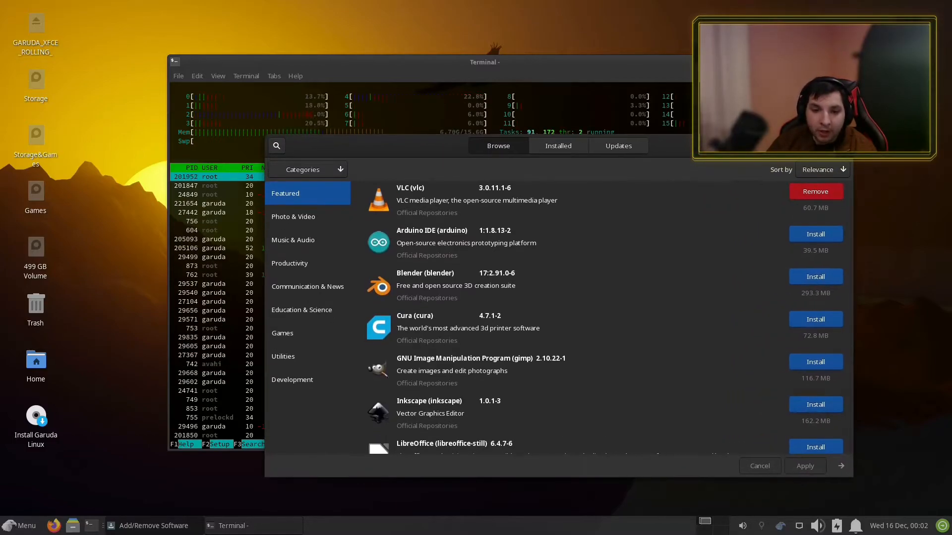
pyautogui.scroll(-3)
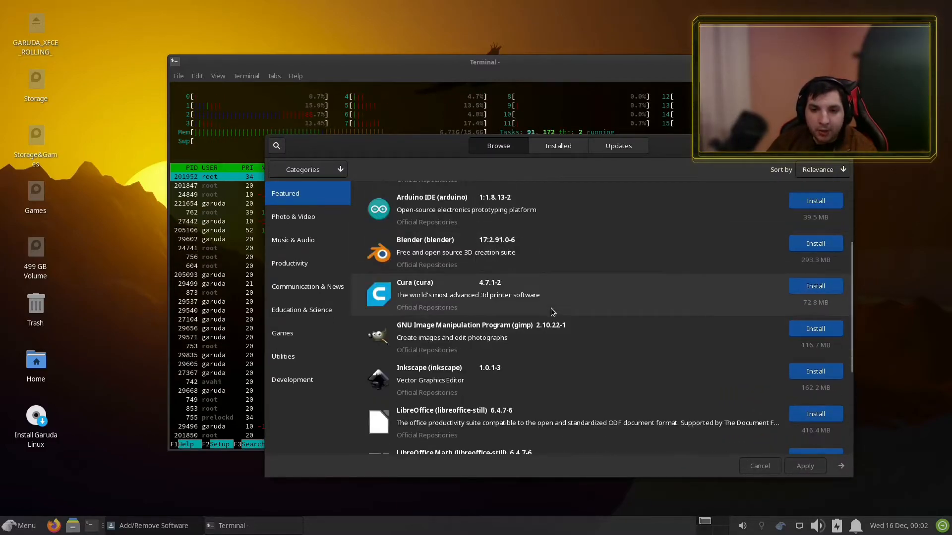
pyautogui.scroll(-3)
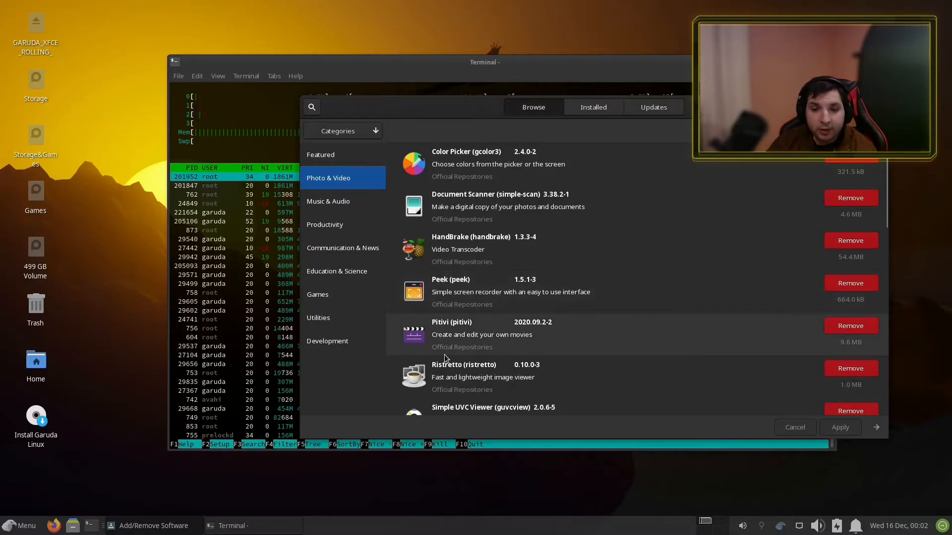
# Step: Browse the Games, Utilities and Education & Science categories
pyautogui.scroll(3)
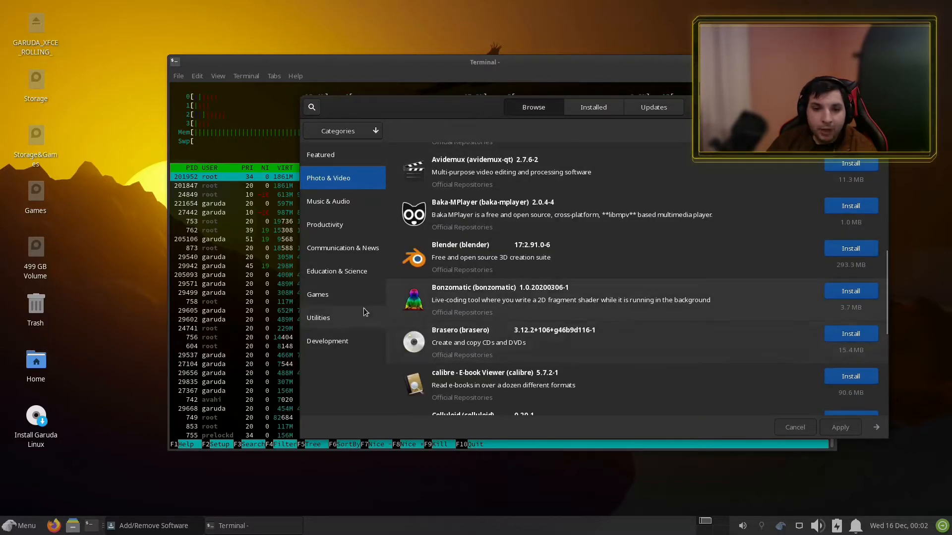
pyautogui.click(317, 294)
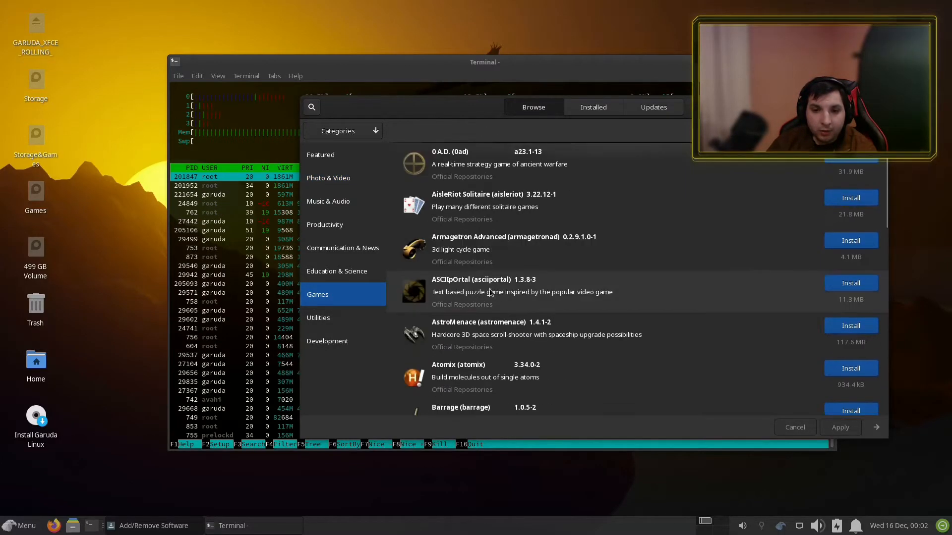
pyautogui.click(318, 317)
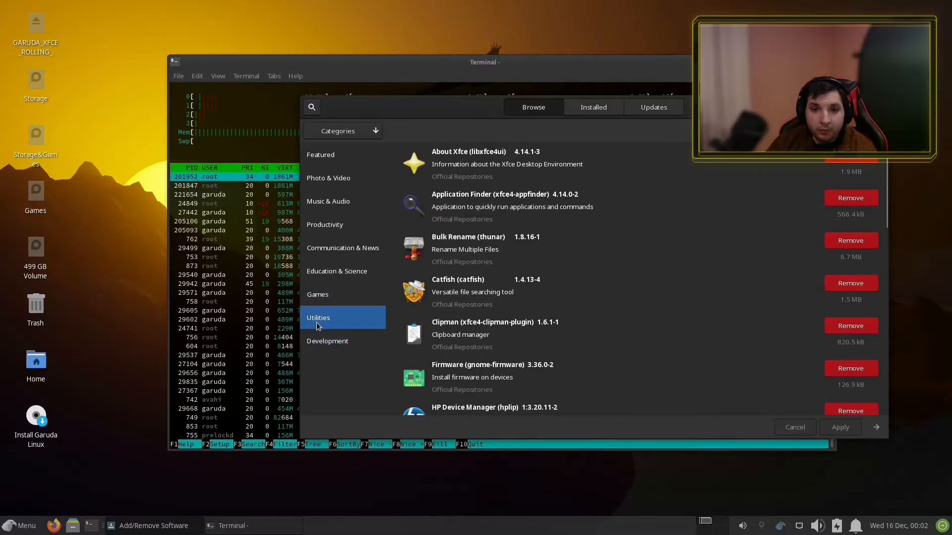
pyautogui.click(337, 271)
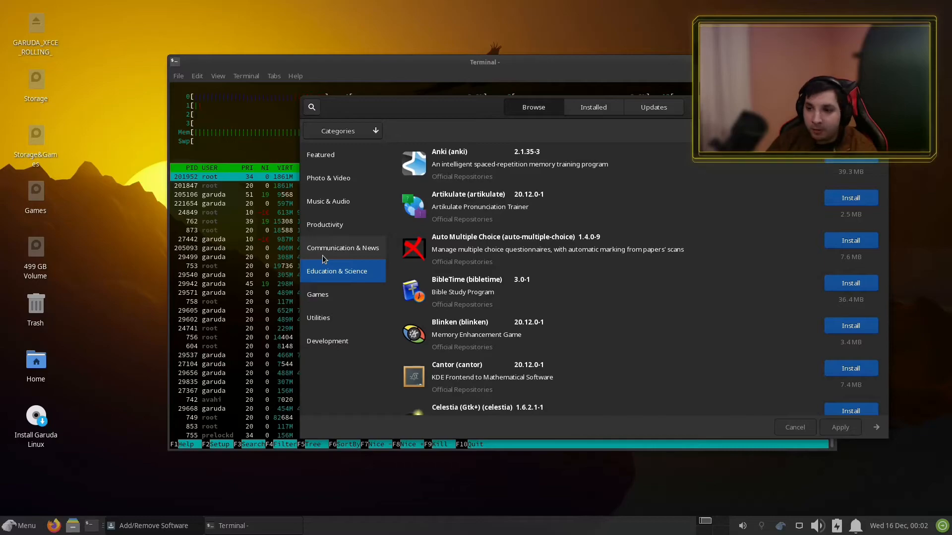
# Step: Show Communication & News apps and scroll past Discord to Element
pyautogui.click(343, 247)
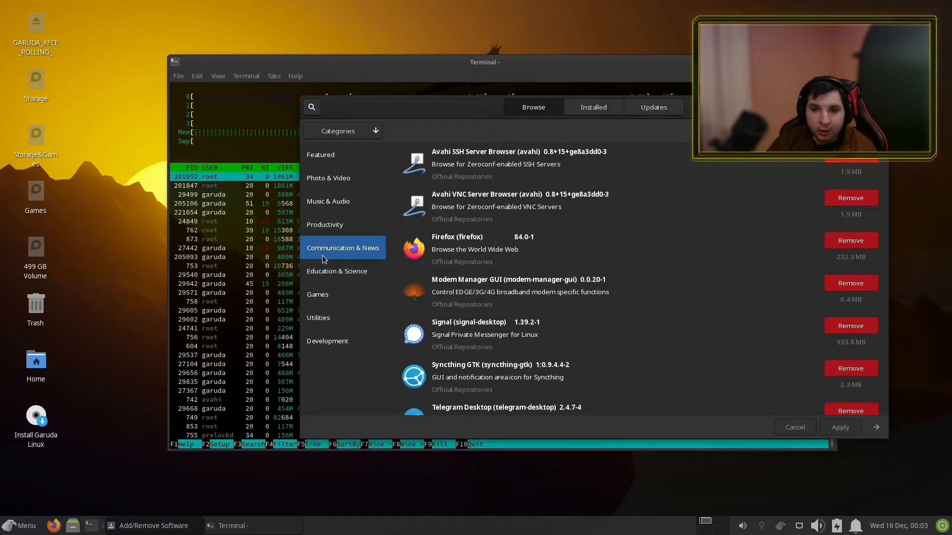
pyautogui.scroll(-3)
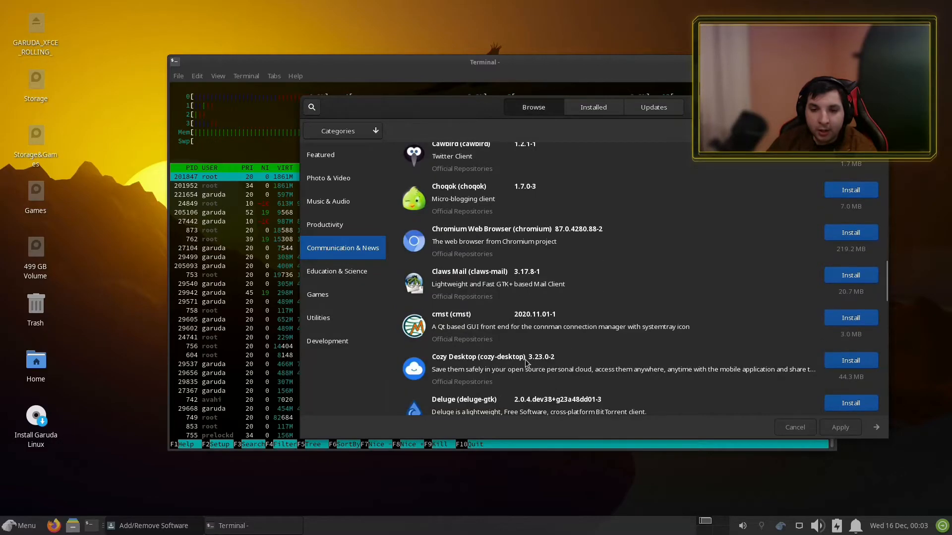
pyautogui.scroll(-3)
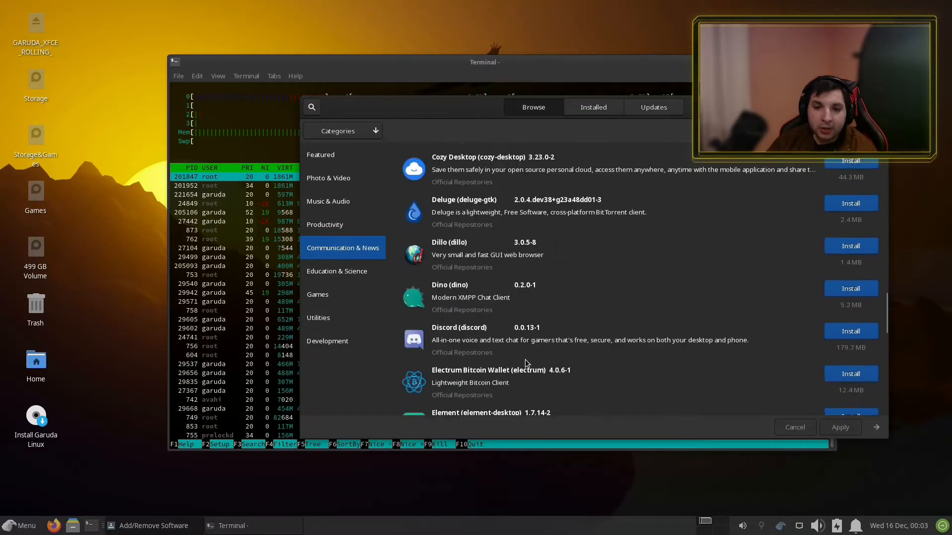
pyautogui.scroll(-3)
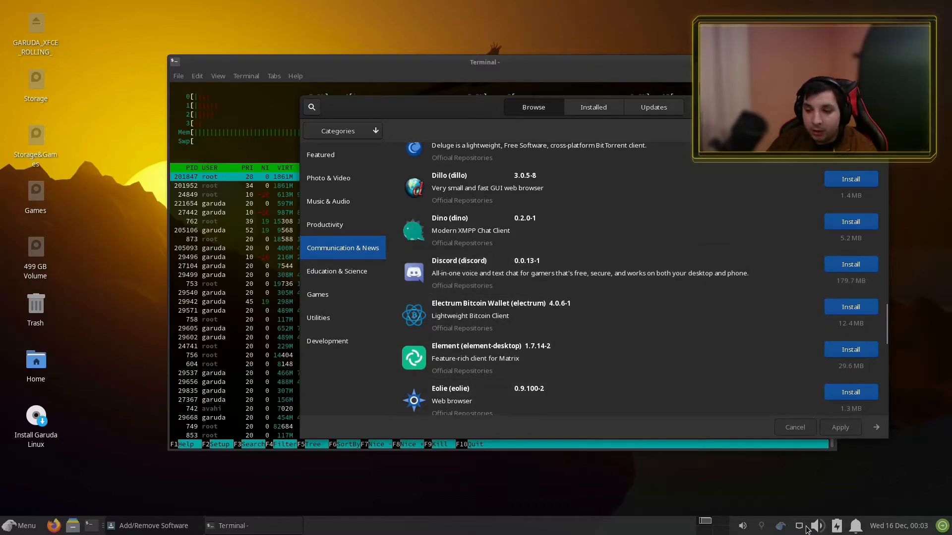
pyautogui.click(836, 525)
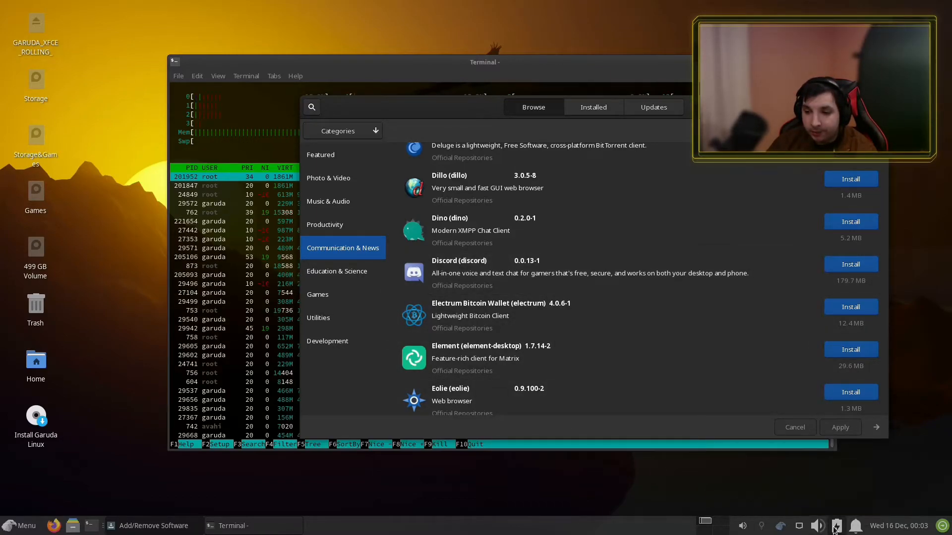
pyautogui.rightClick(836, 526)
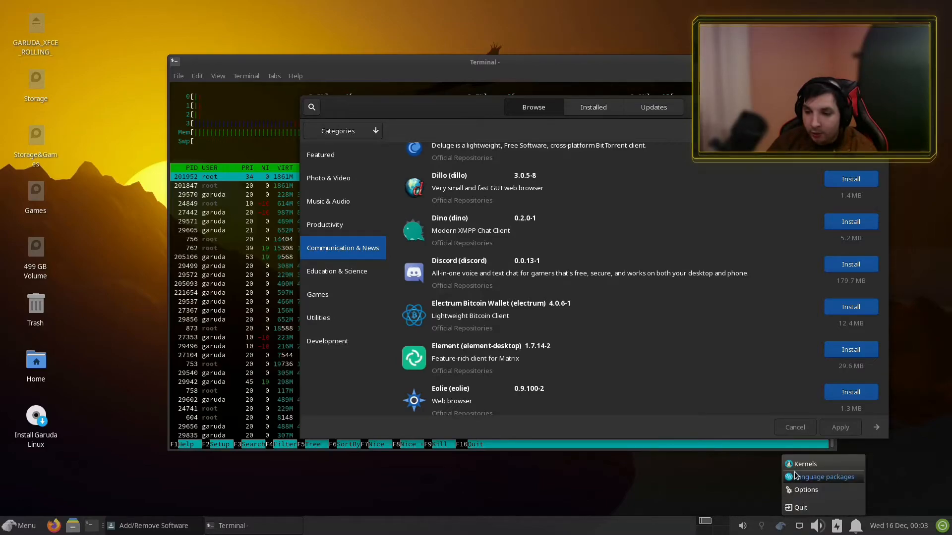
pyautogui.click(806, 464)
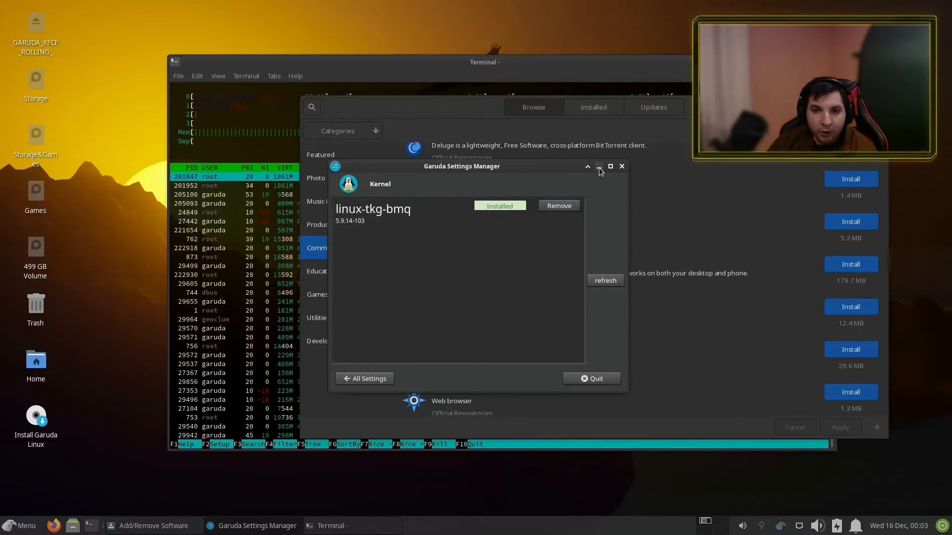
pyautogui.click(598, 167)
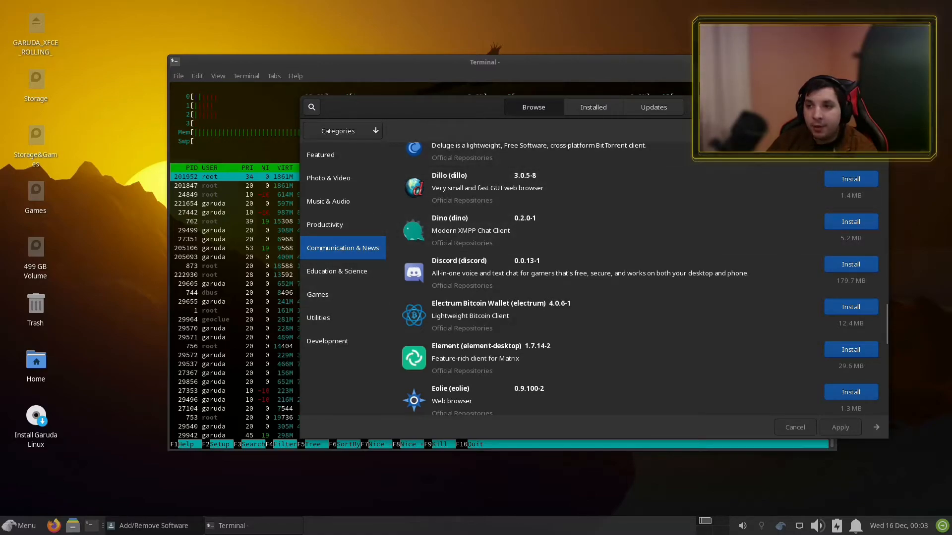
pyautogui.click(794, 427)
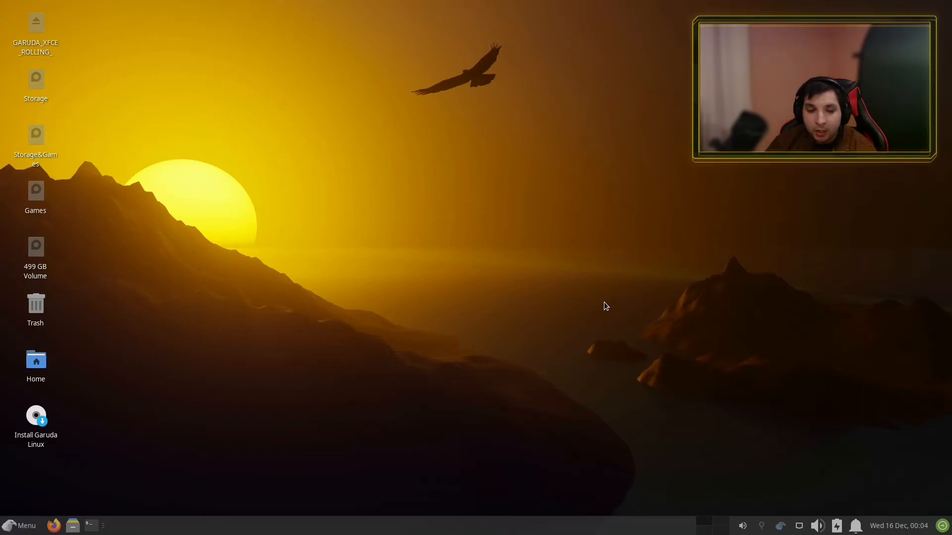
pyautogui.moveTo(384, 468)
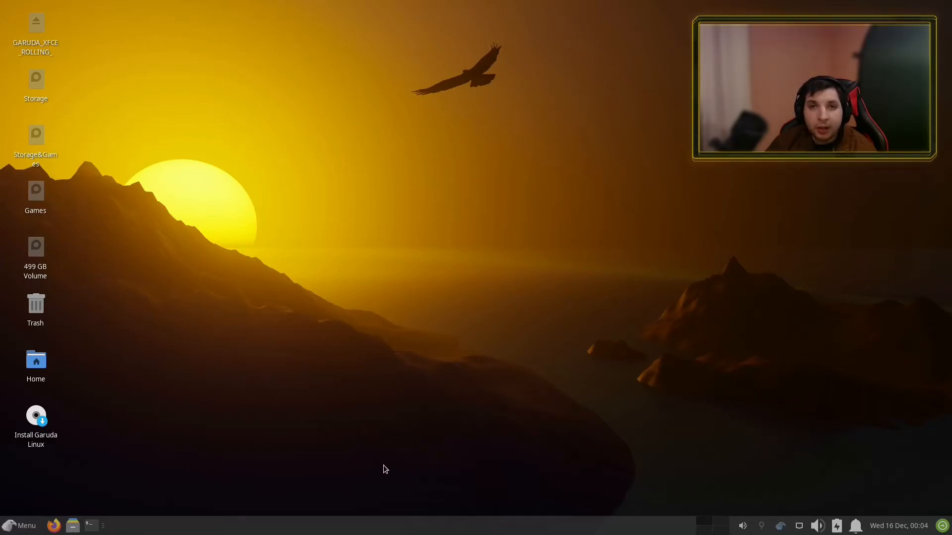
pyautogui.moveTo(374, 343)
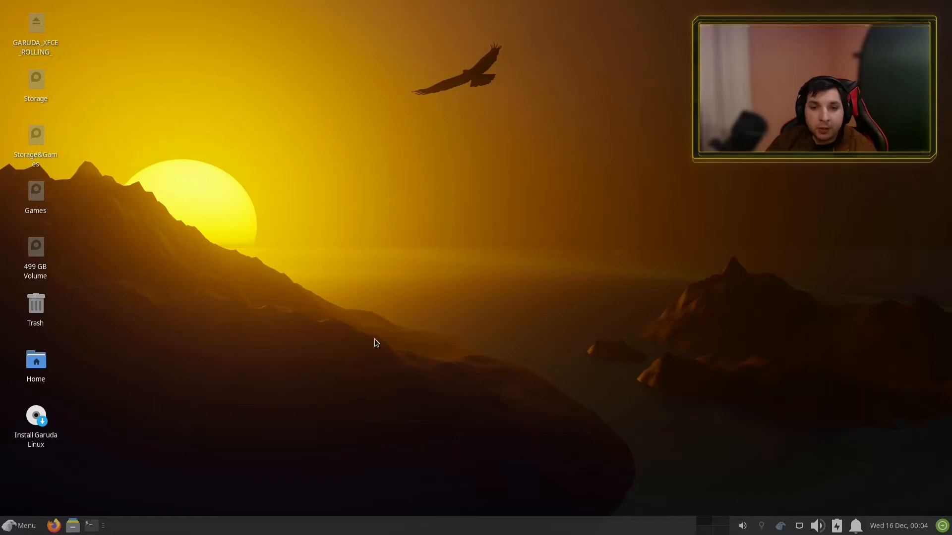
pyautogui.moveTo(666, 360)
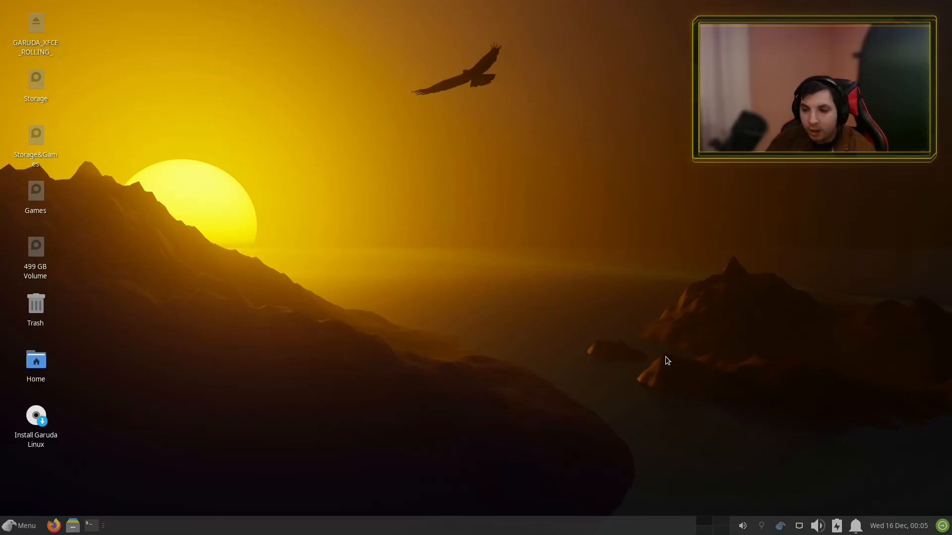
pyautogui.moveTo(146, 466)
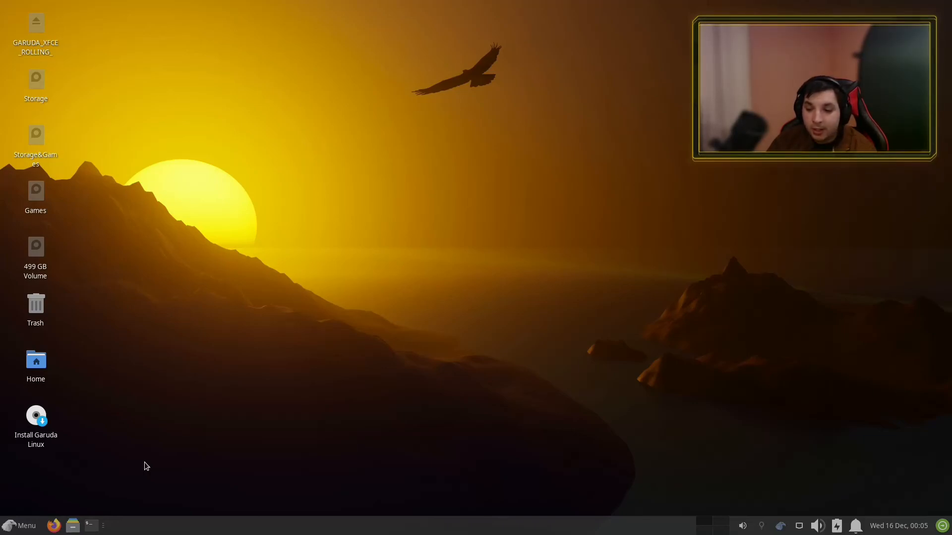
pyautogui.moveTo(376, 451)
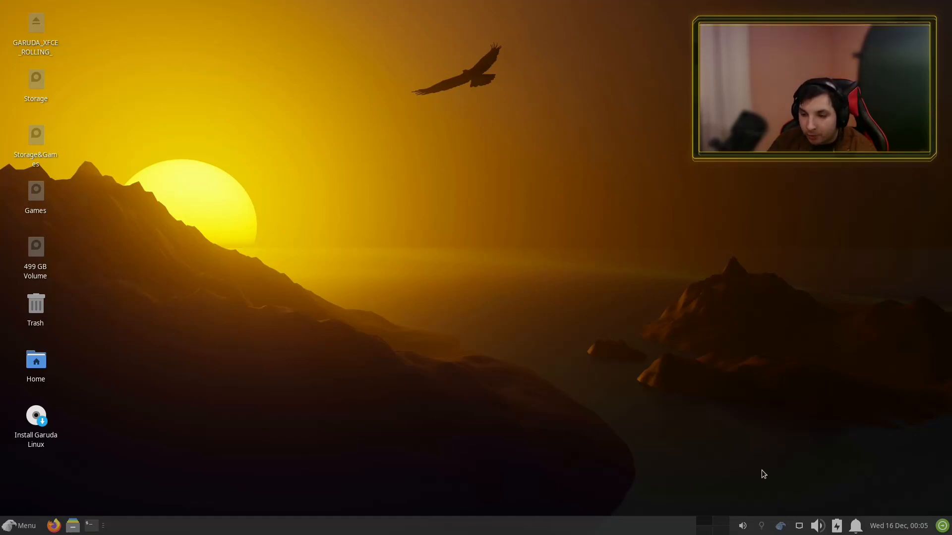
pyautogui.moveTo(409, 270)
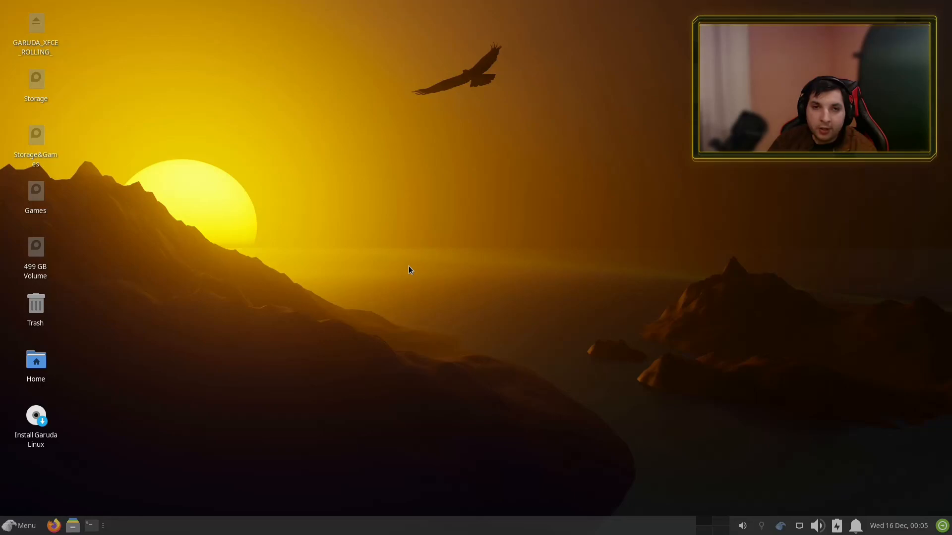
pyautogui.moveTo(334, 320)
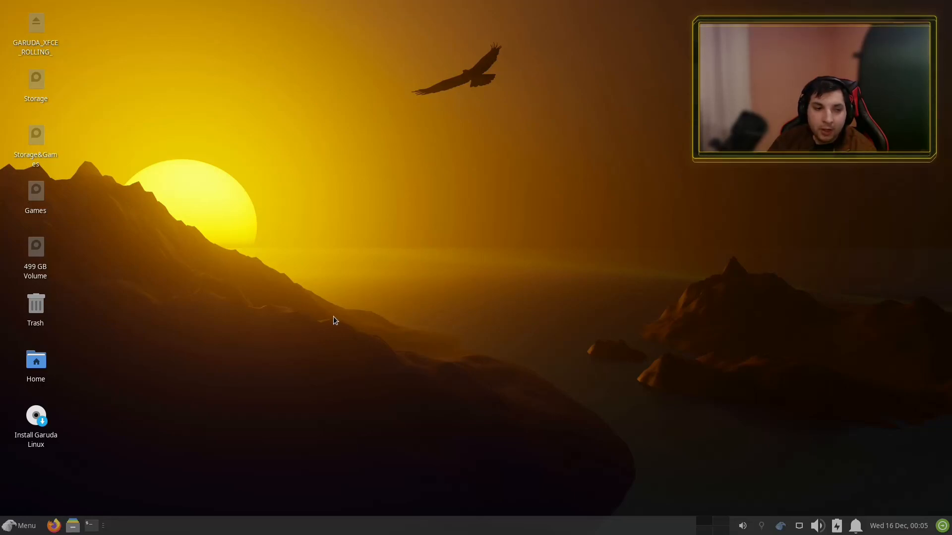